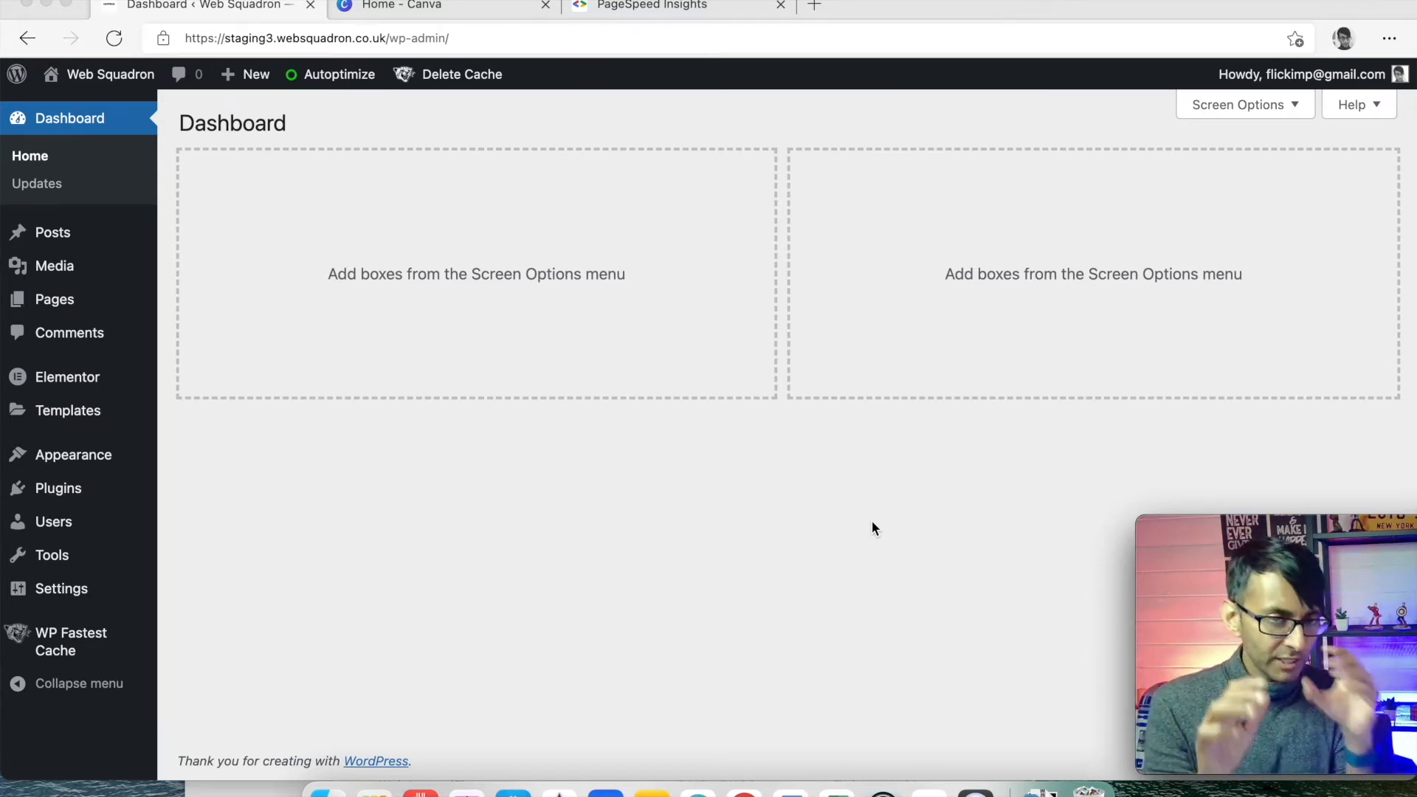
mouse_move(842, 265)
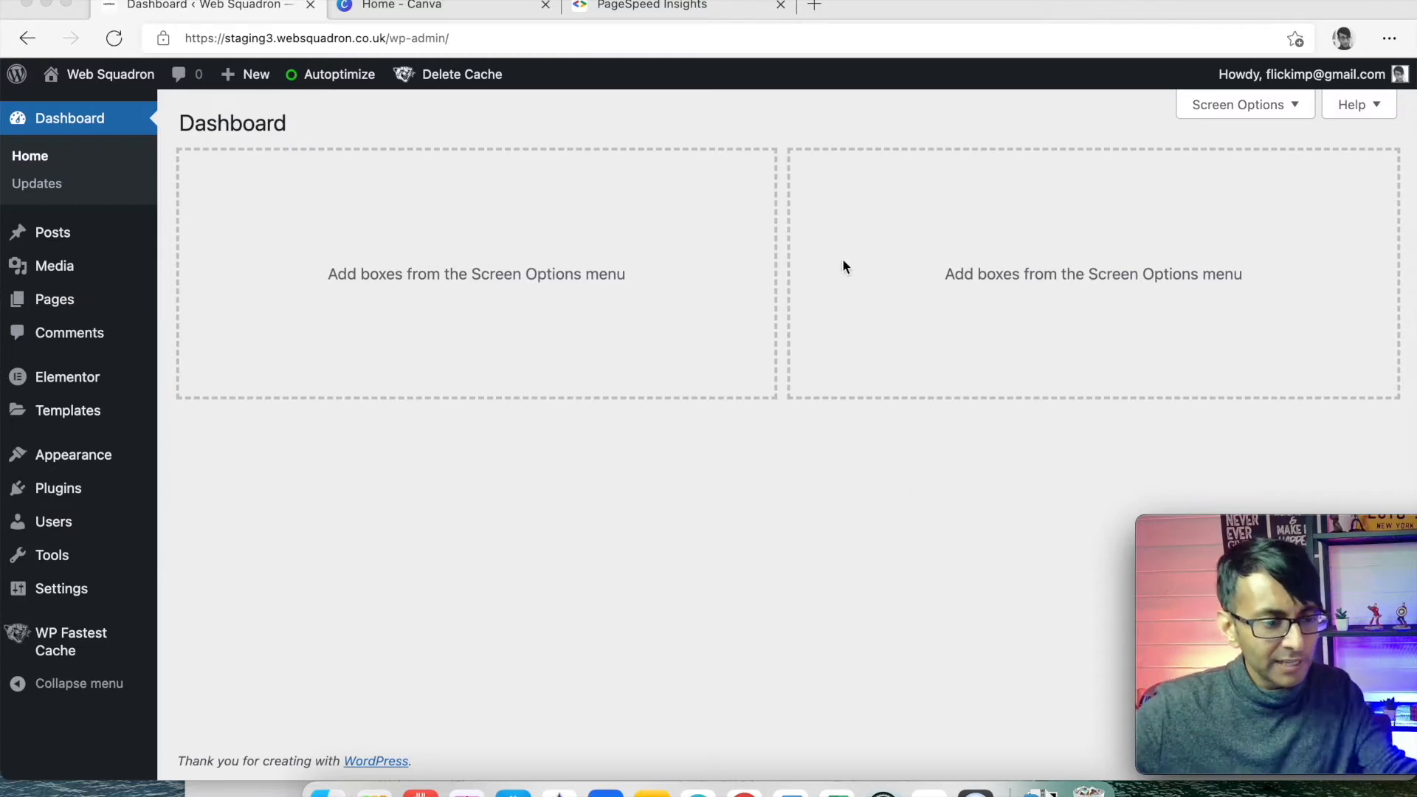
mouse_move(53, 300)
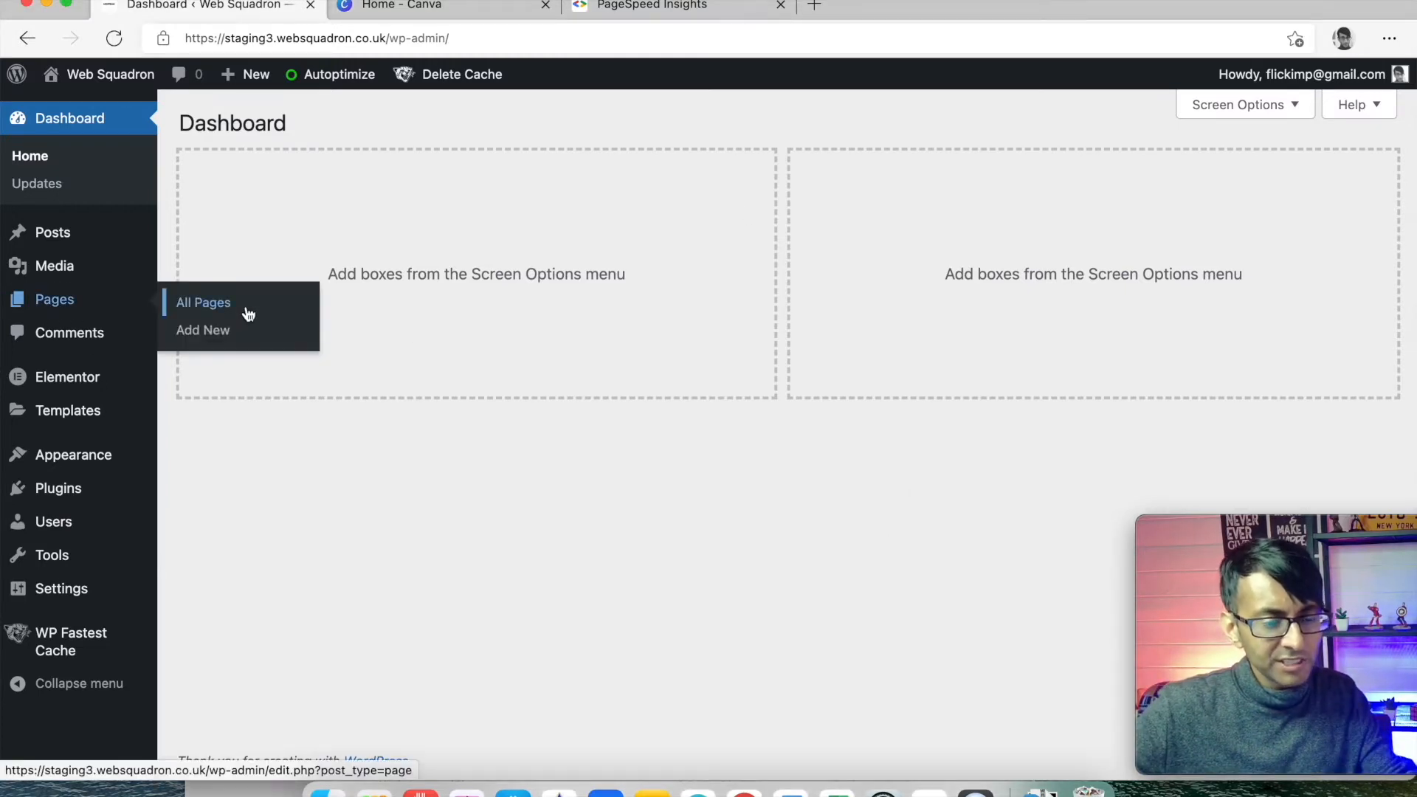
- Go from the Dashboard to the All Pages list
click(203, 301)
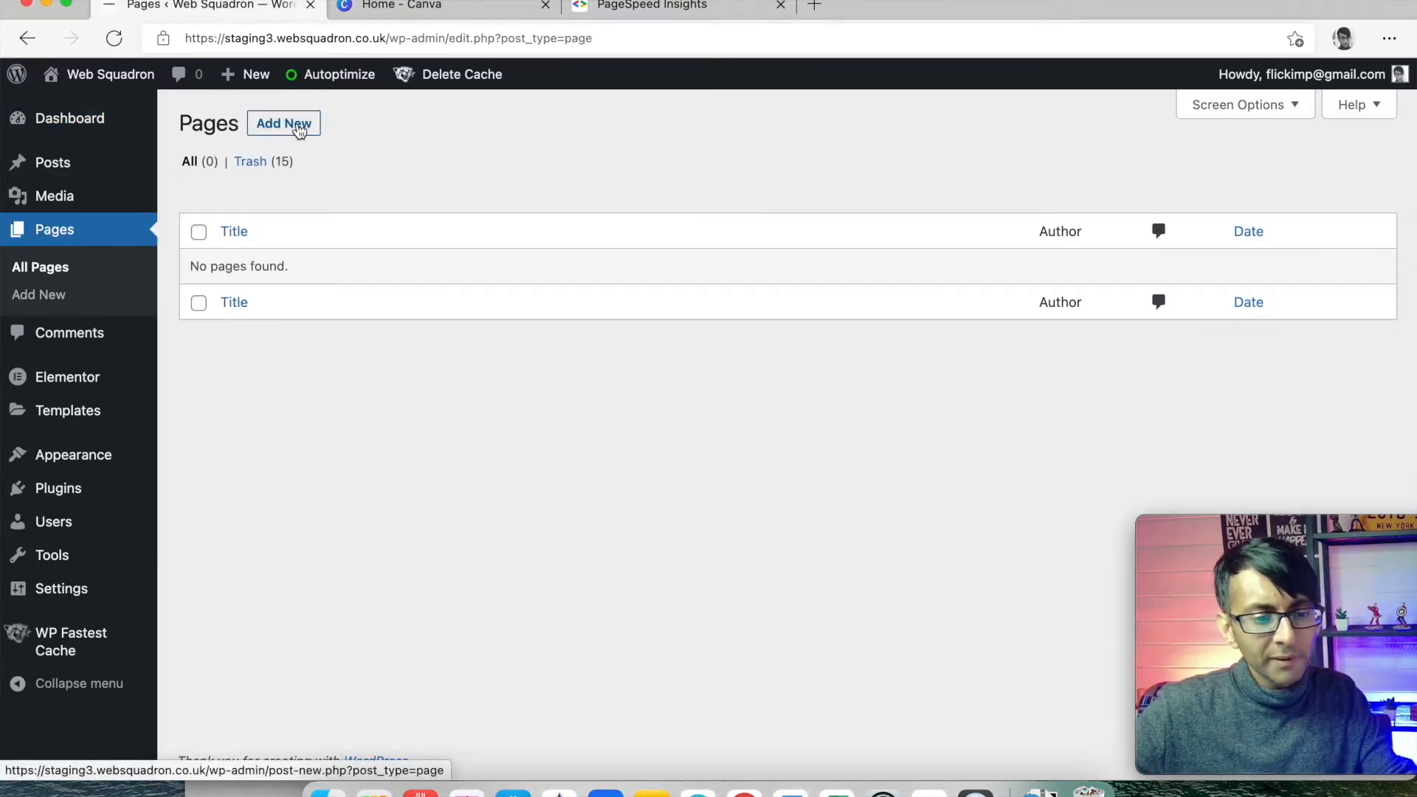
- Create a new page titled 'Home' and review the Template choices under Page Attributes
click(283, 123)
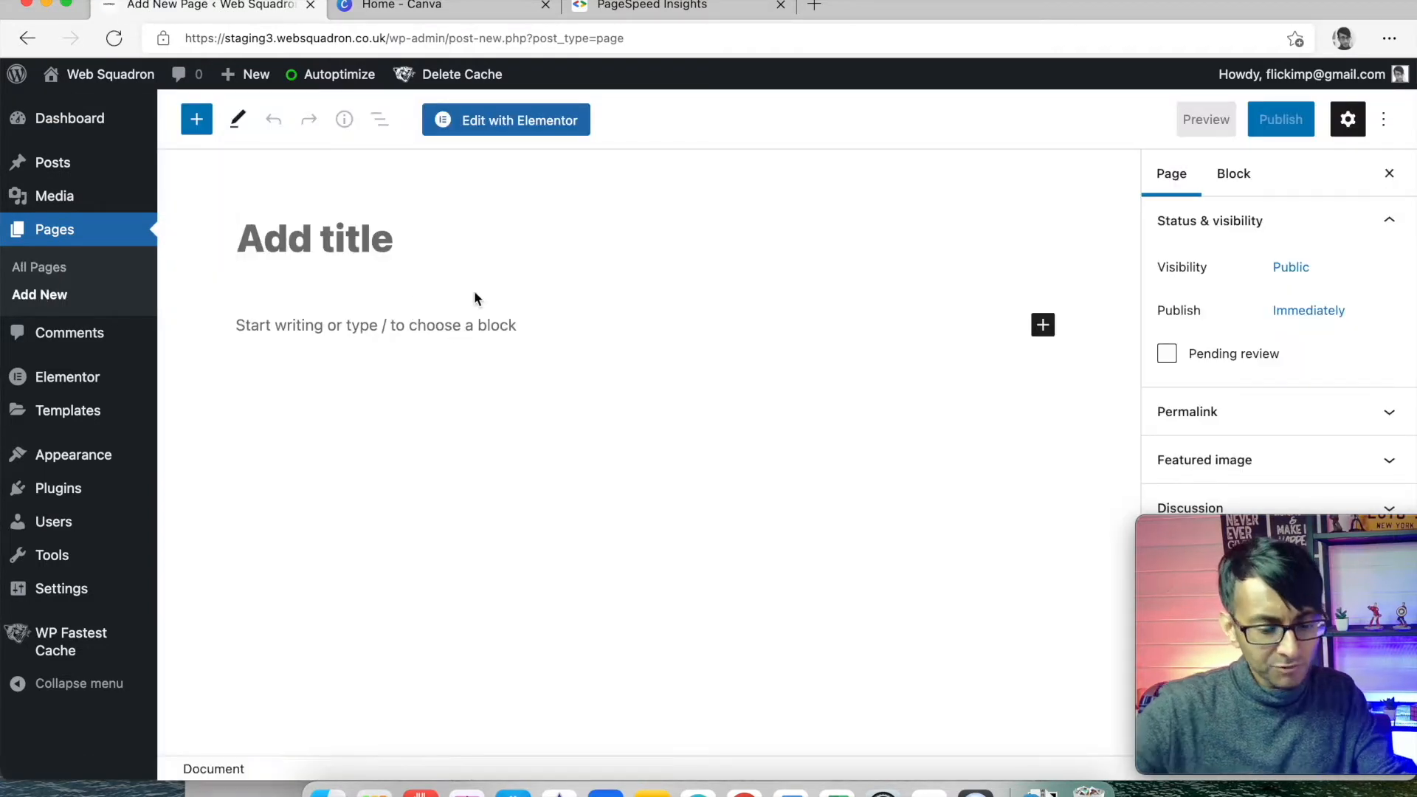
text(Home)
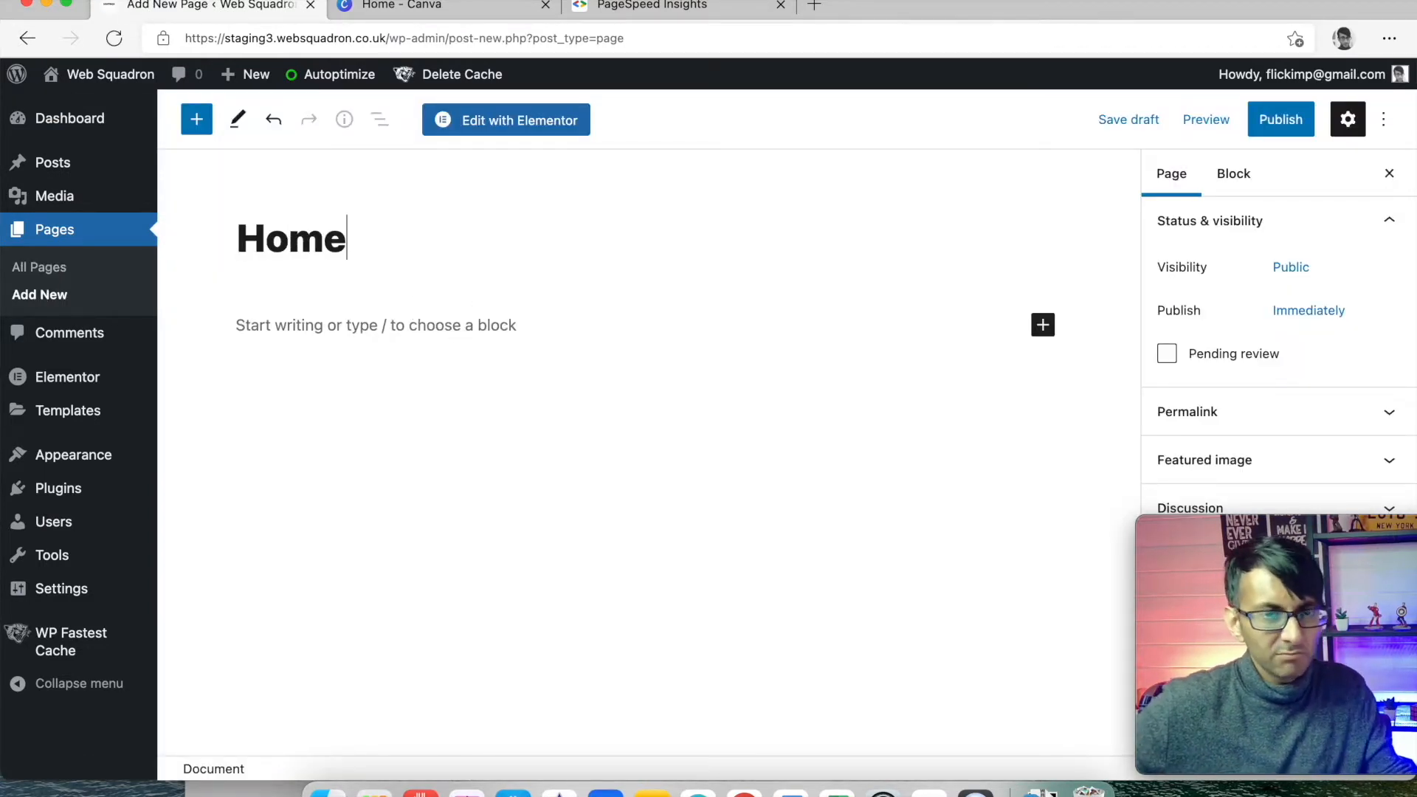
mouse_move(630, 291)
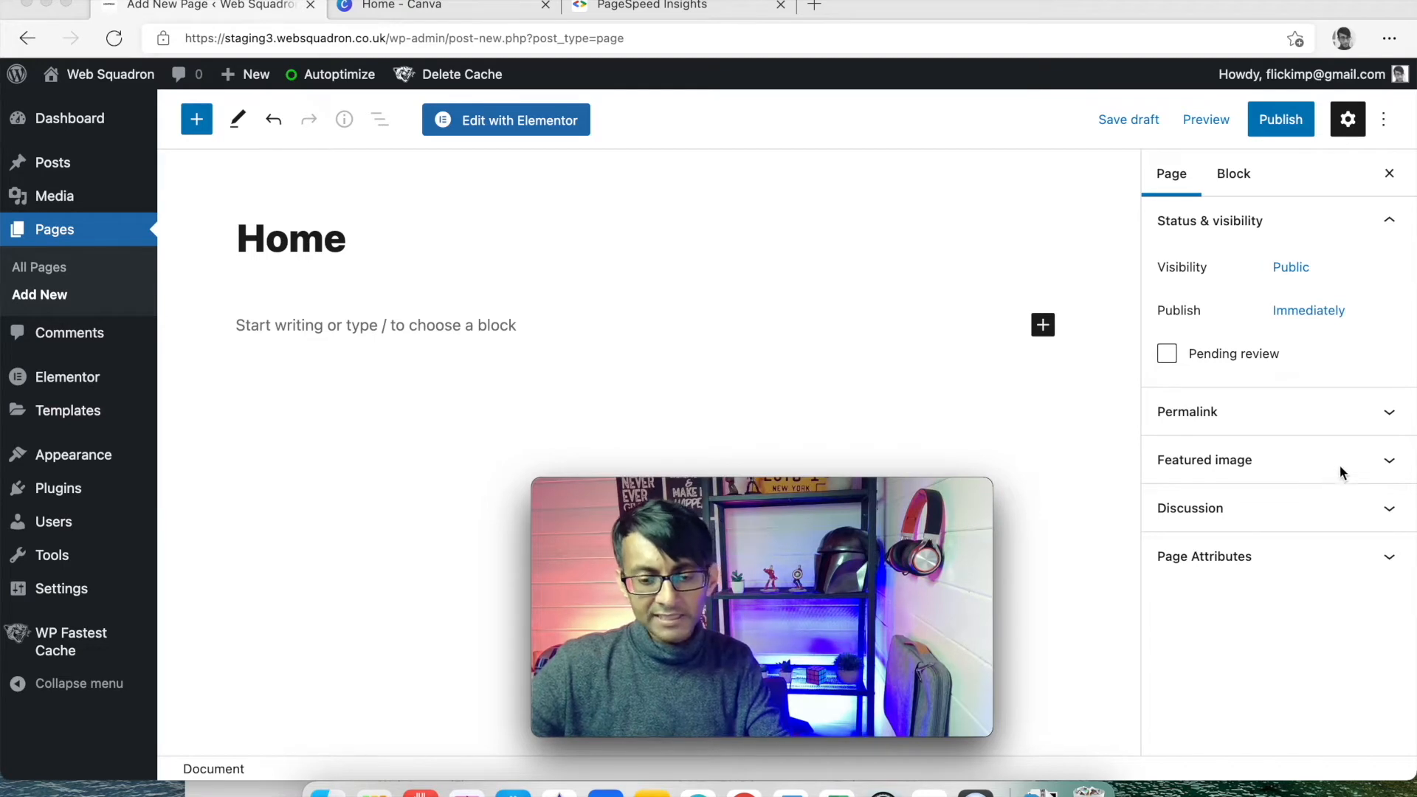
mouse_move(1293, 550)
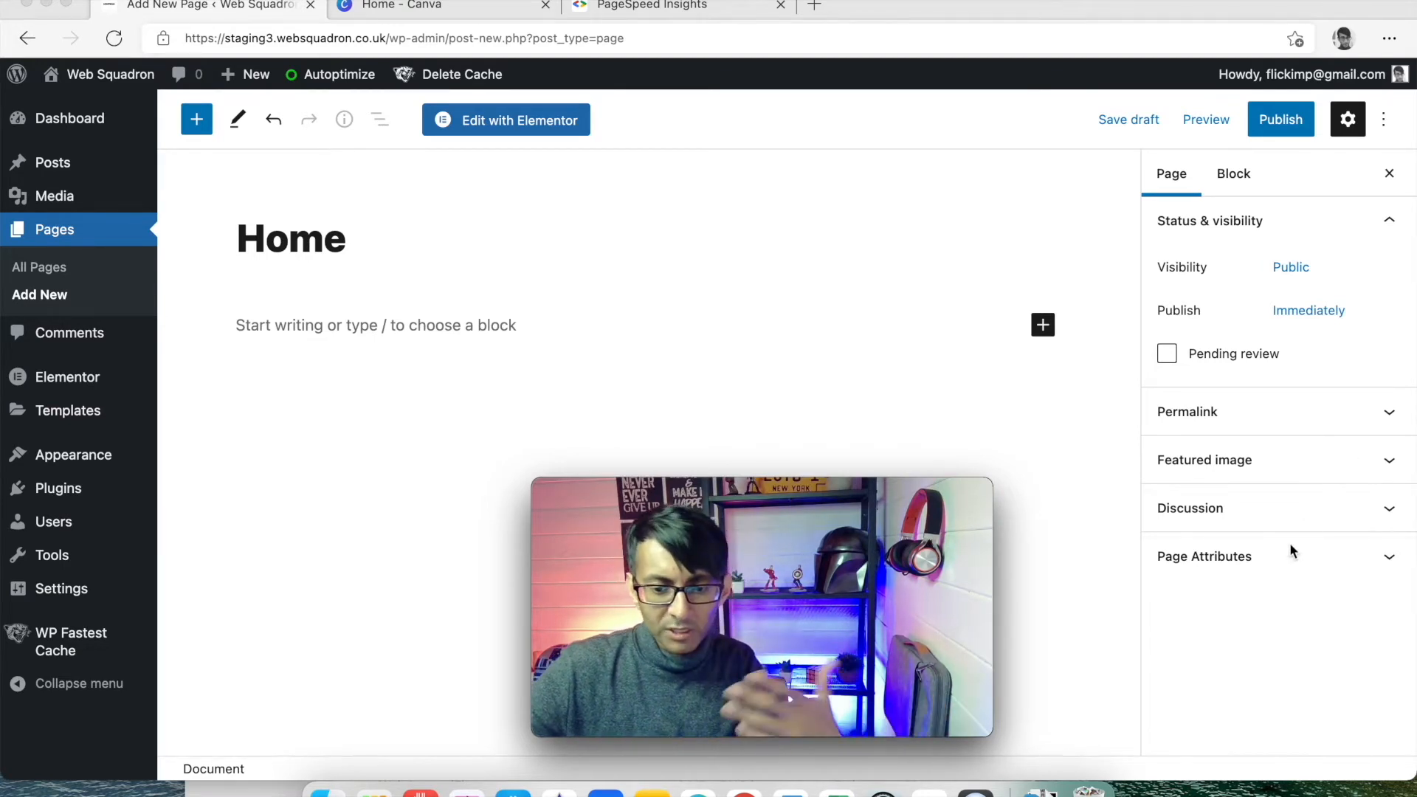
click(1204, 557)
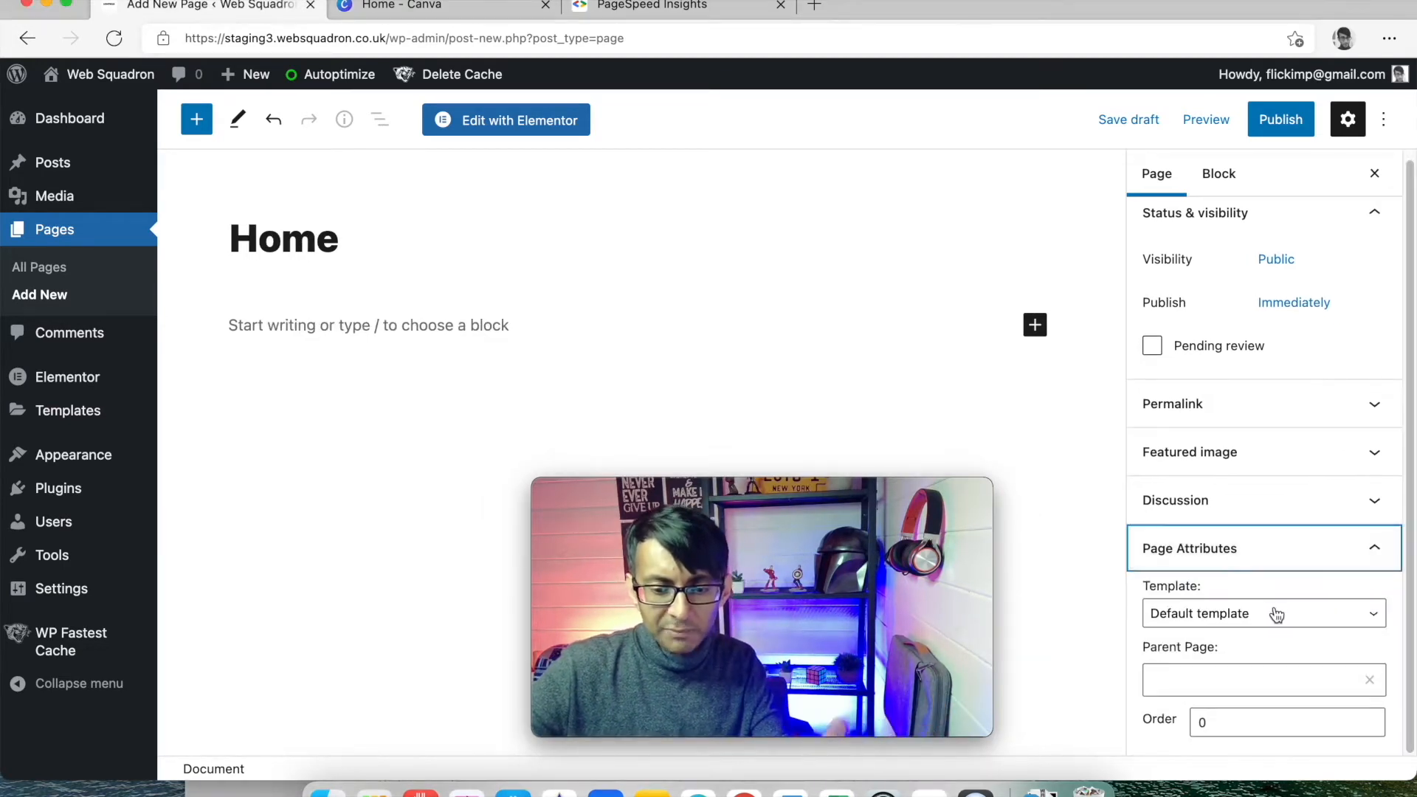
click(1262, 614)
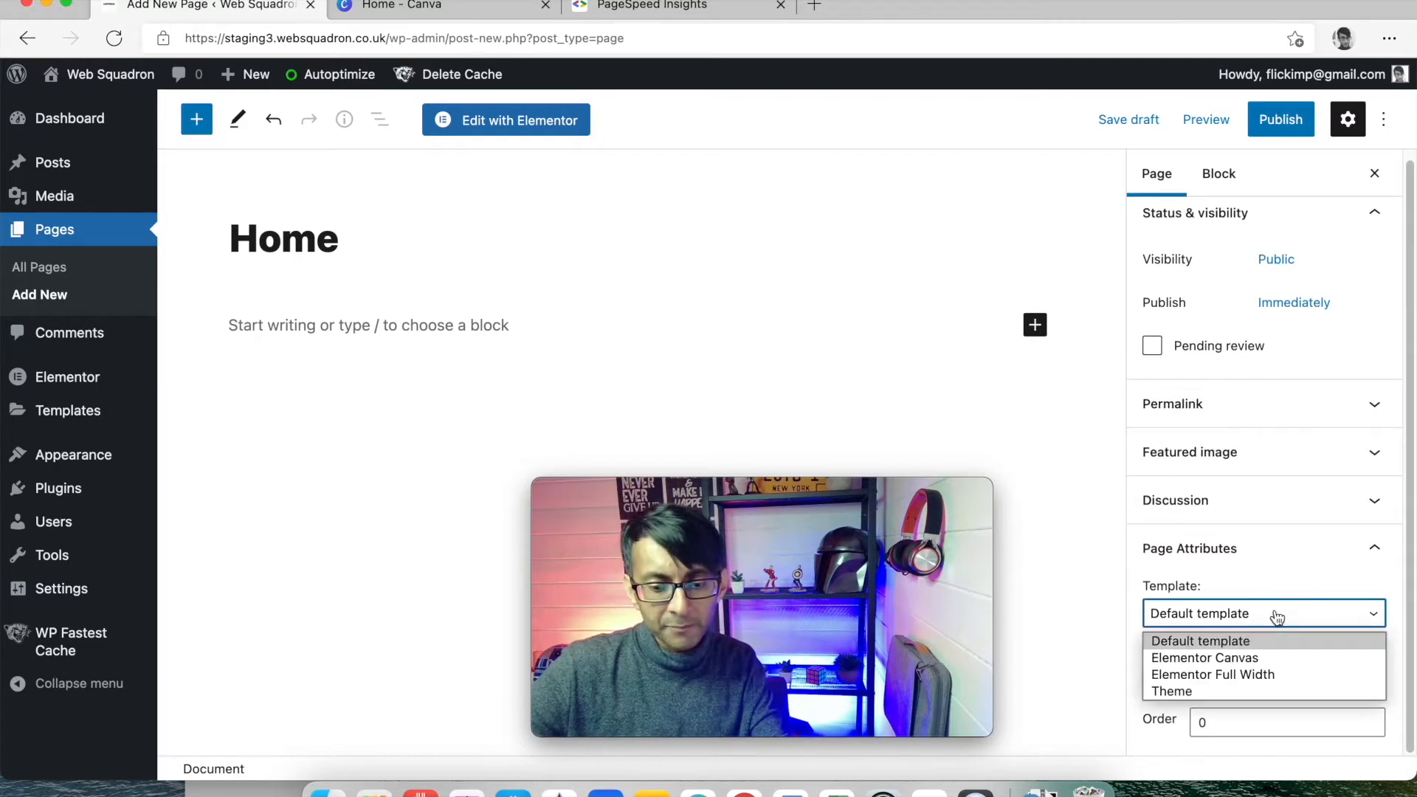
mouse_move(1301, 665)
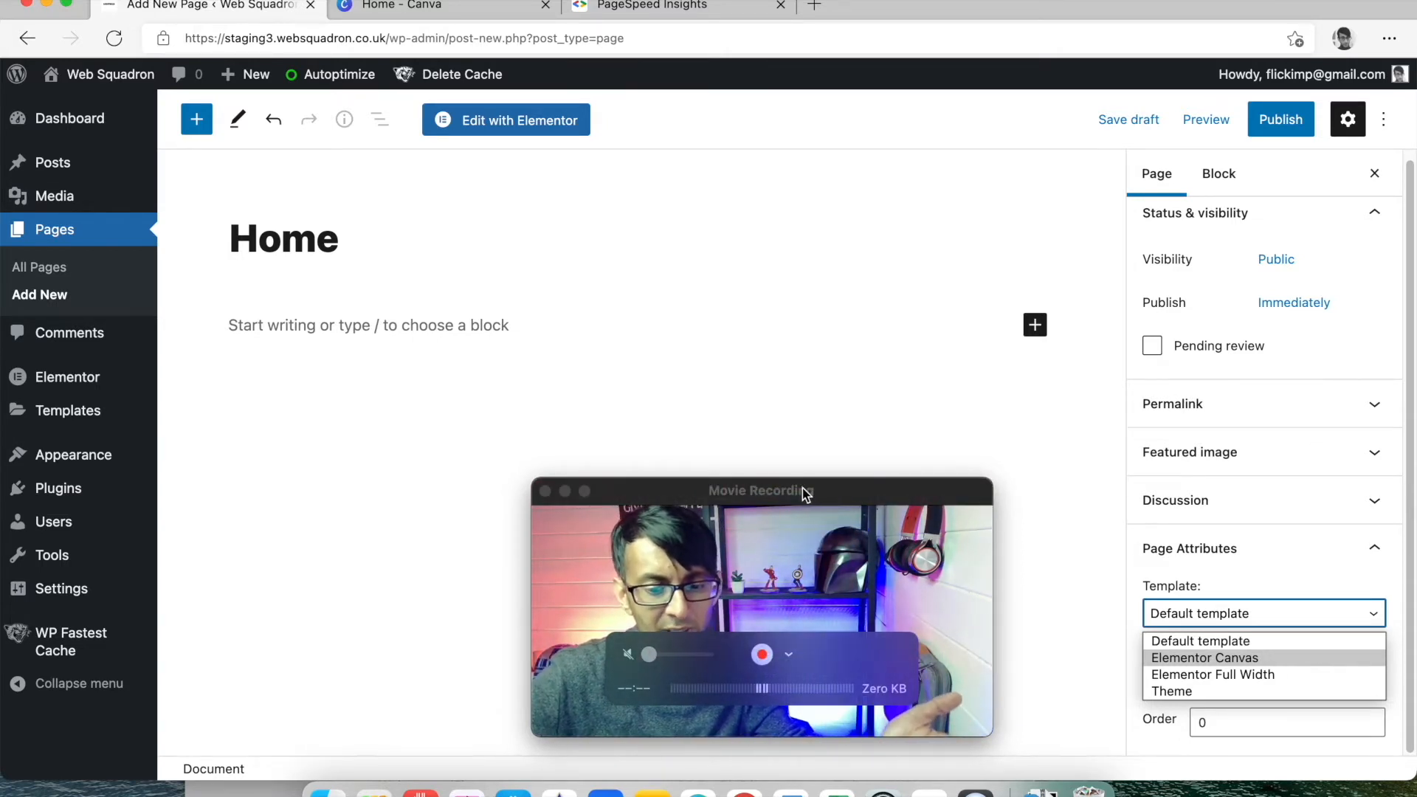
click(368, 325)
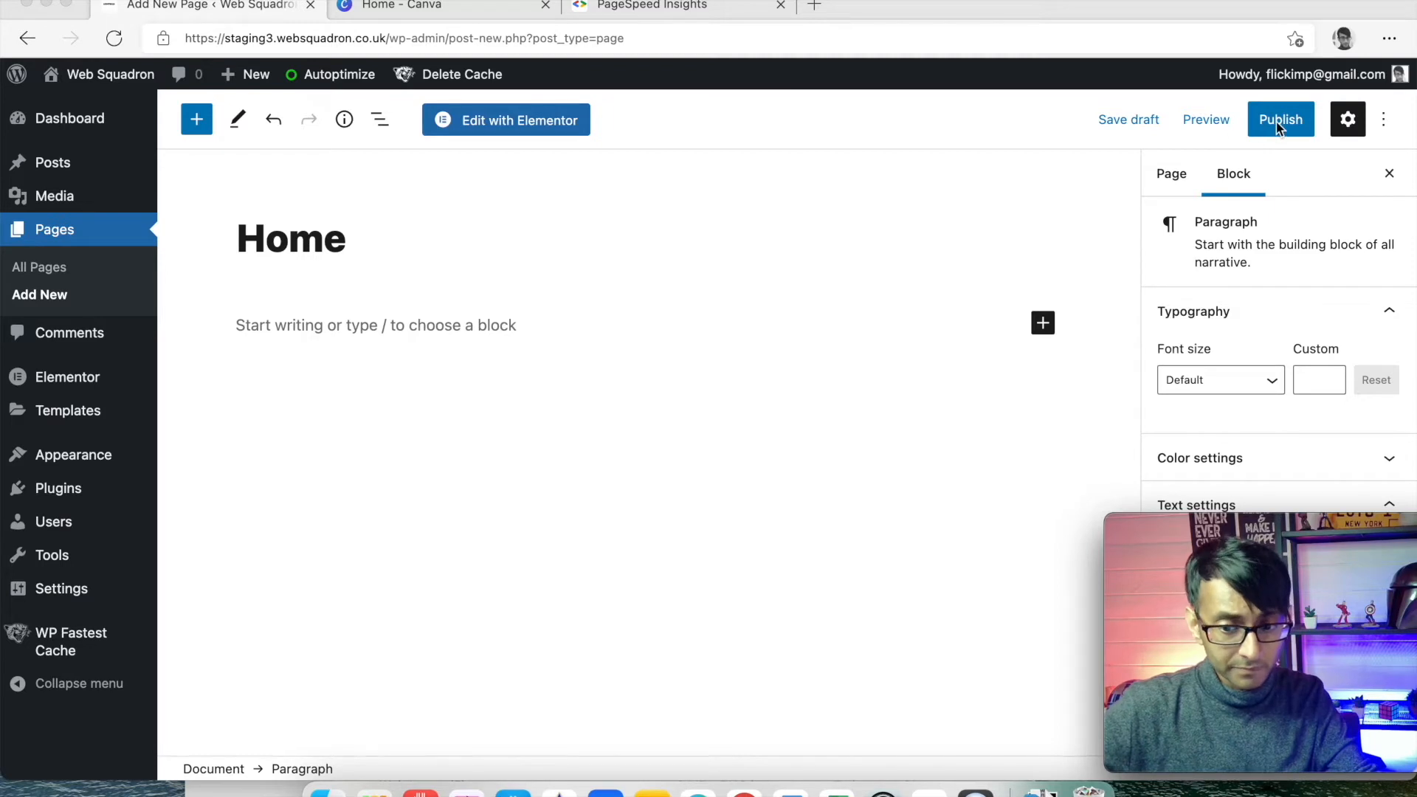
- Publish the Home page and launch it in the Elementor editor
click(1279, 119)
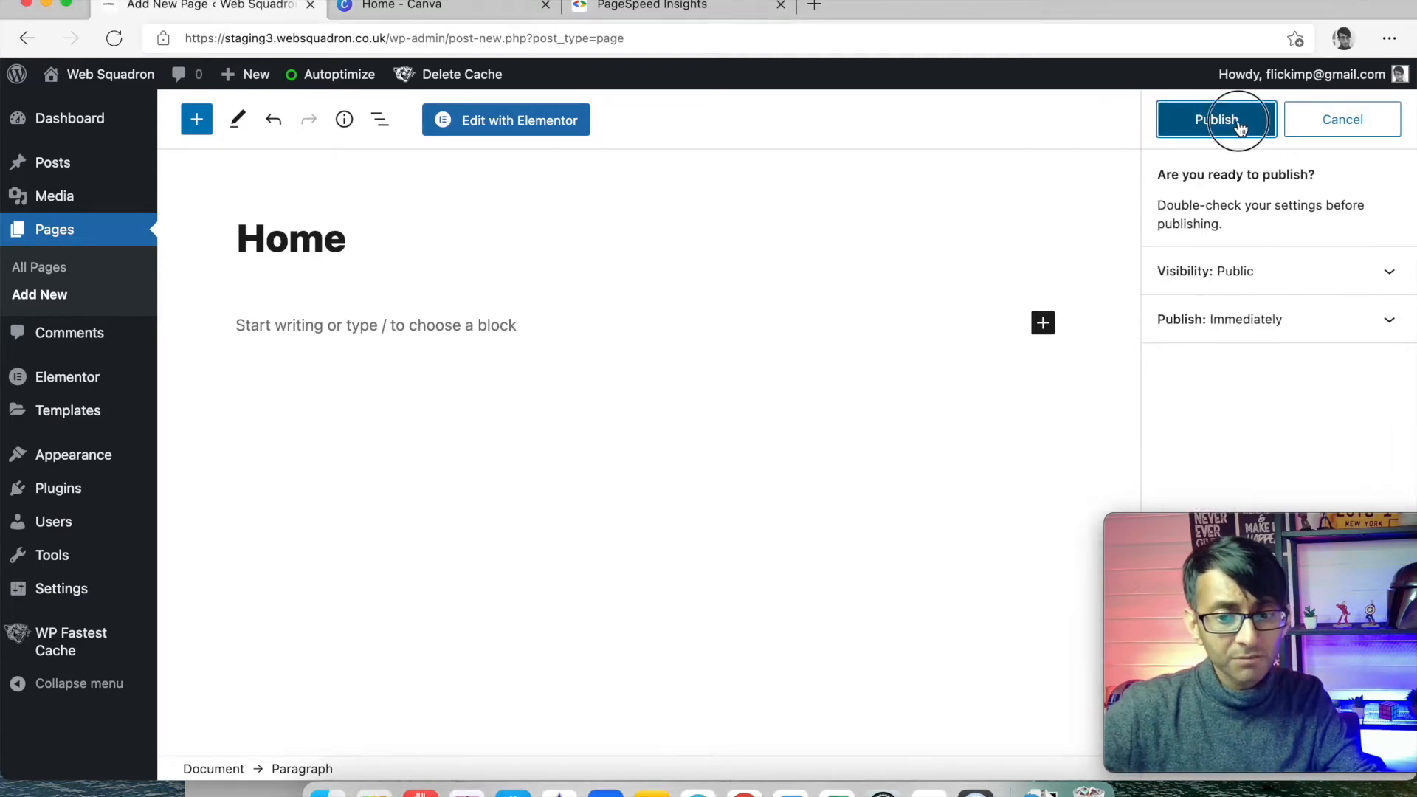
click(1214, 118)
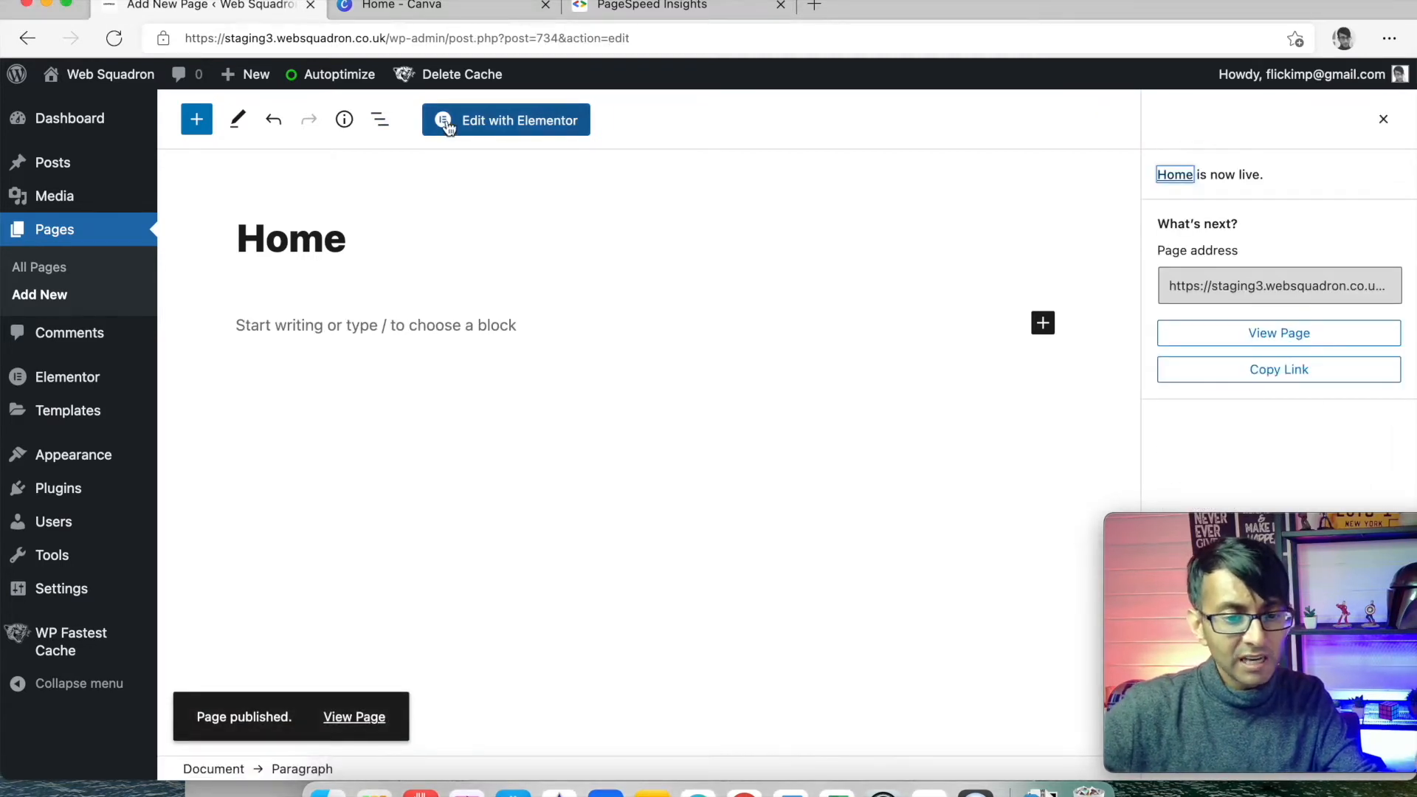
click(506, 119)
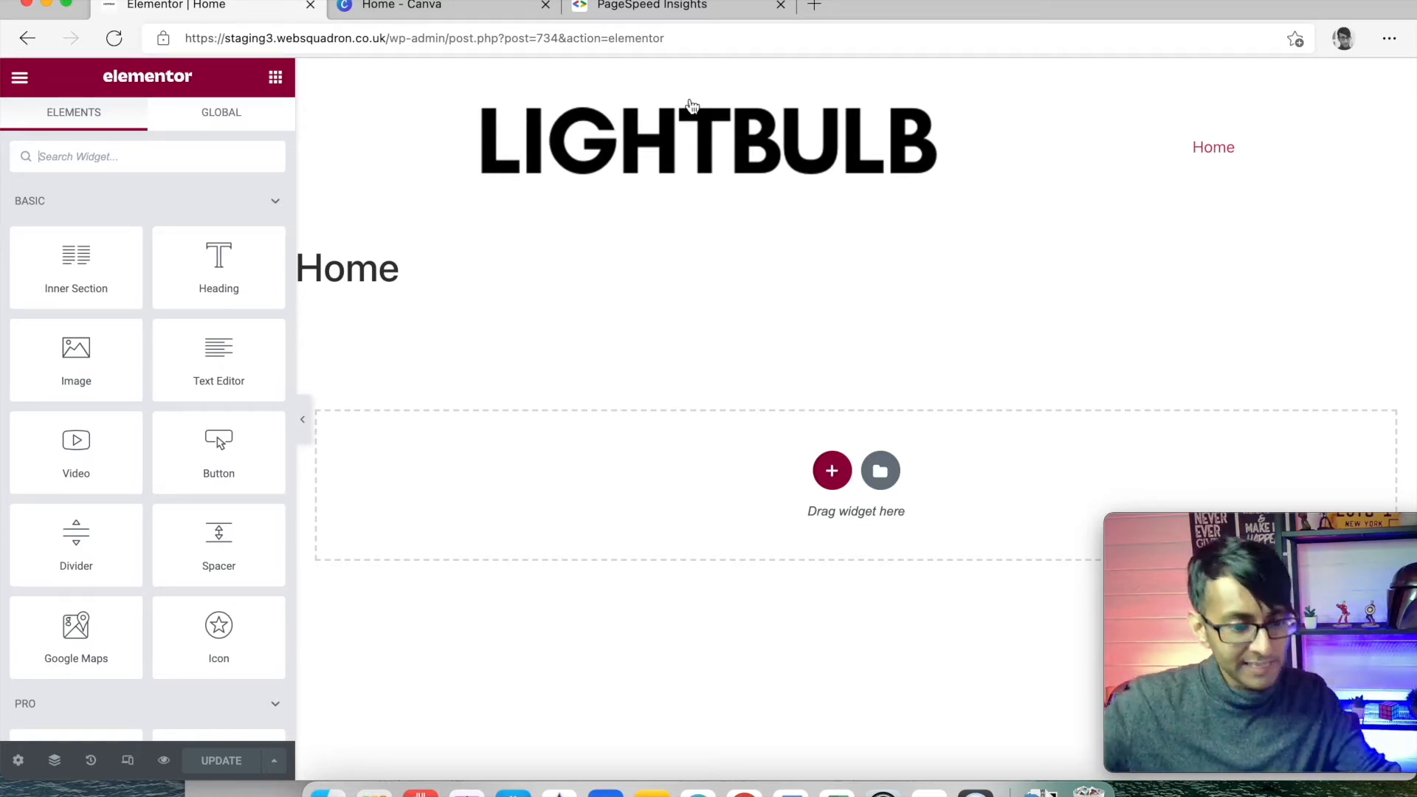
mouse_move(506, 277)
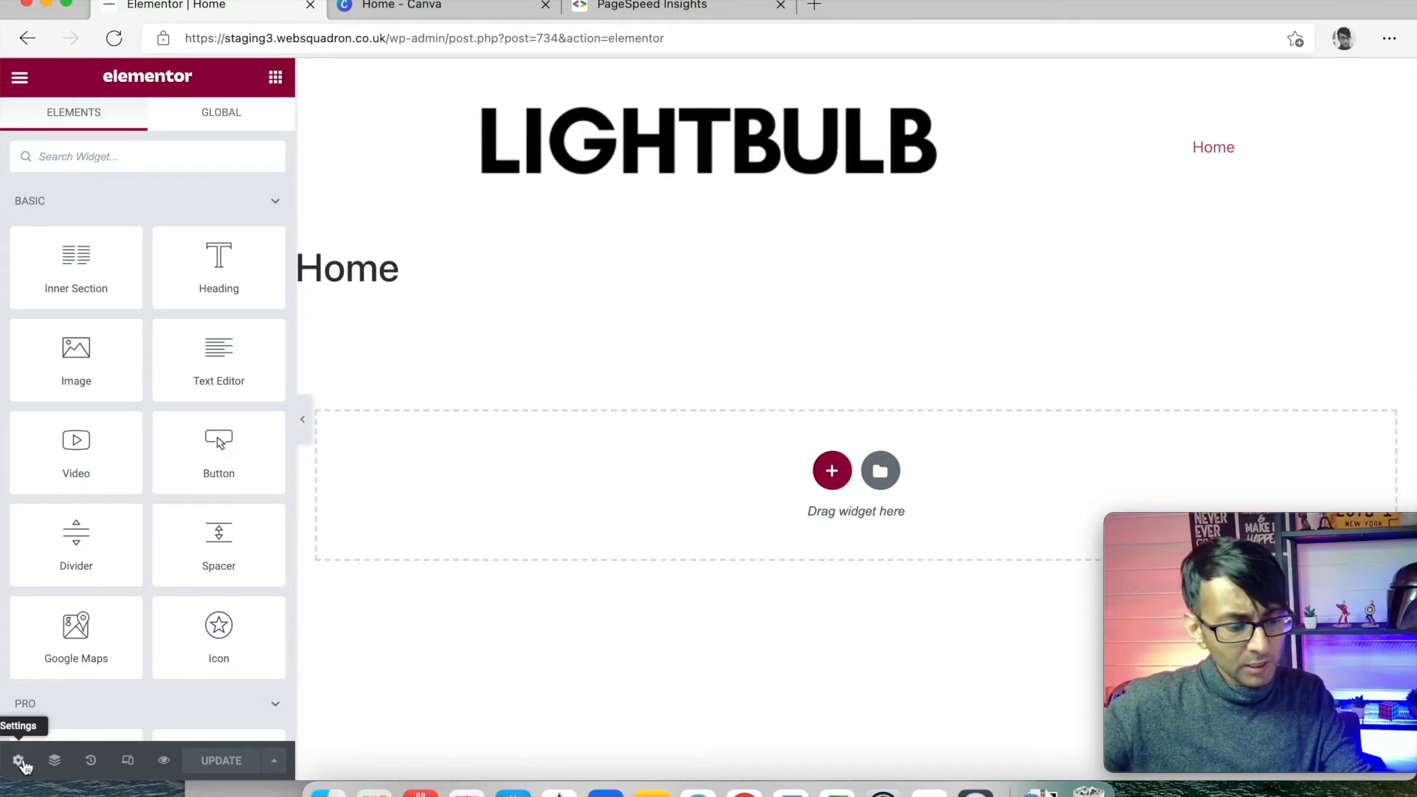
mouse_move(396, 309)
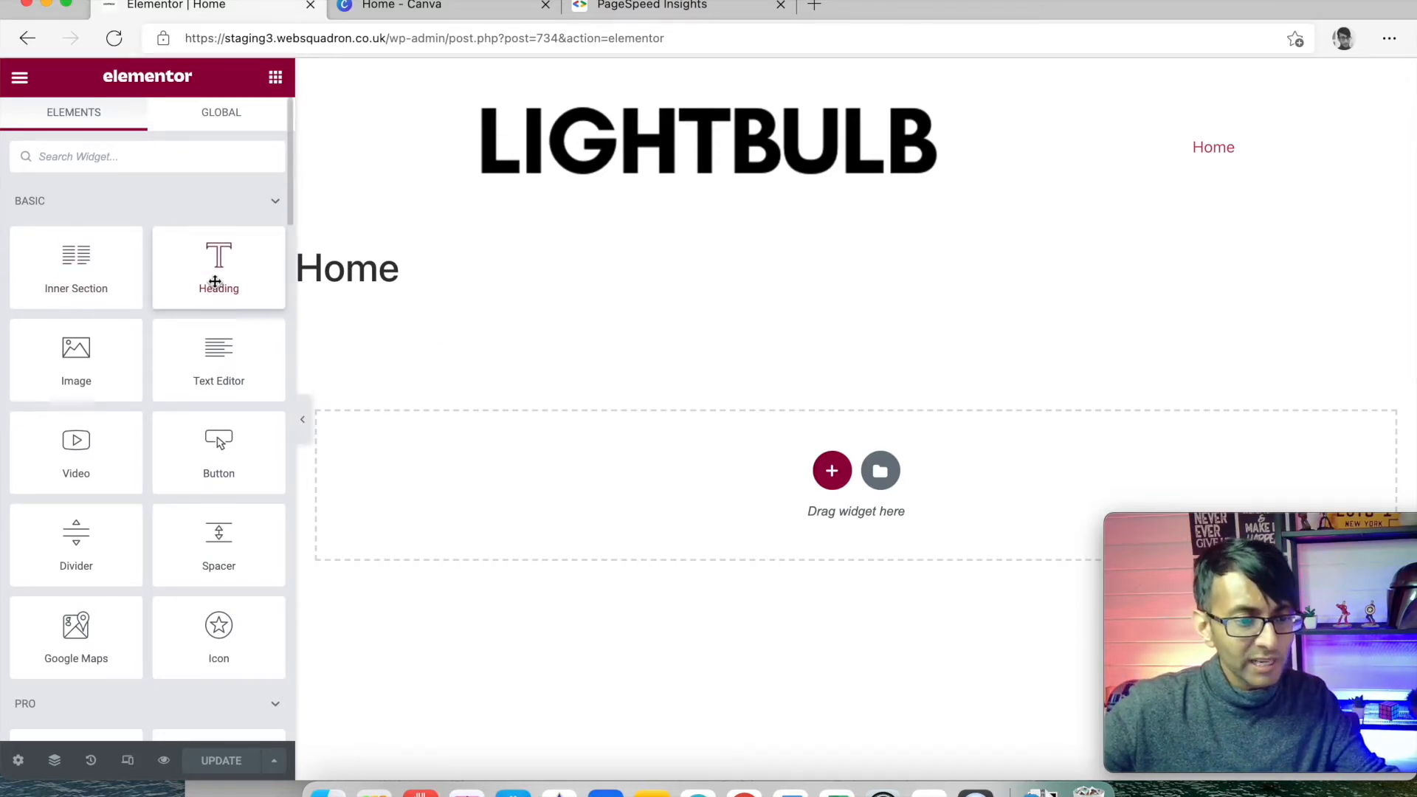
scroll(down, 3)
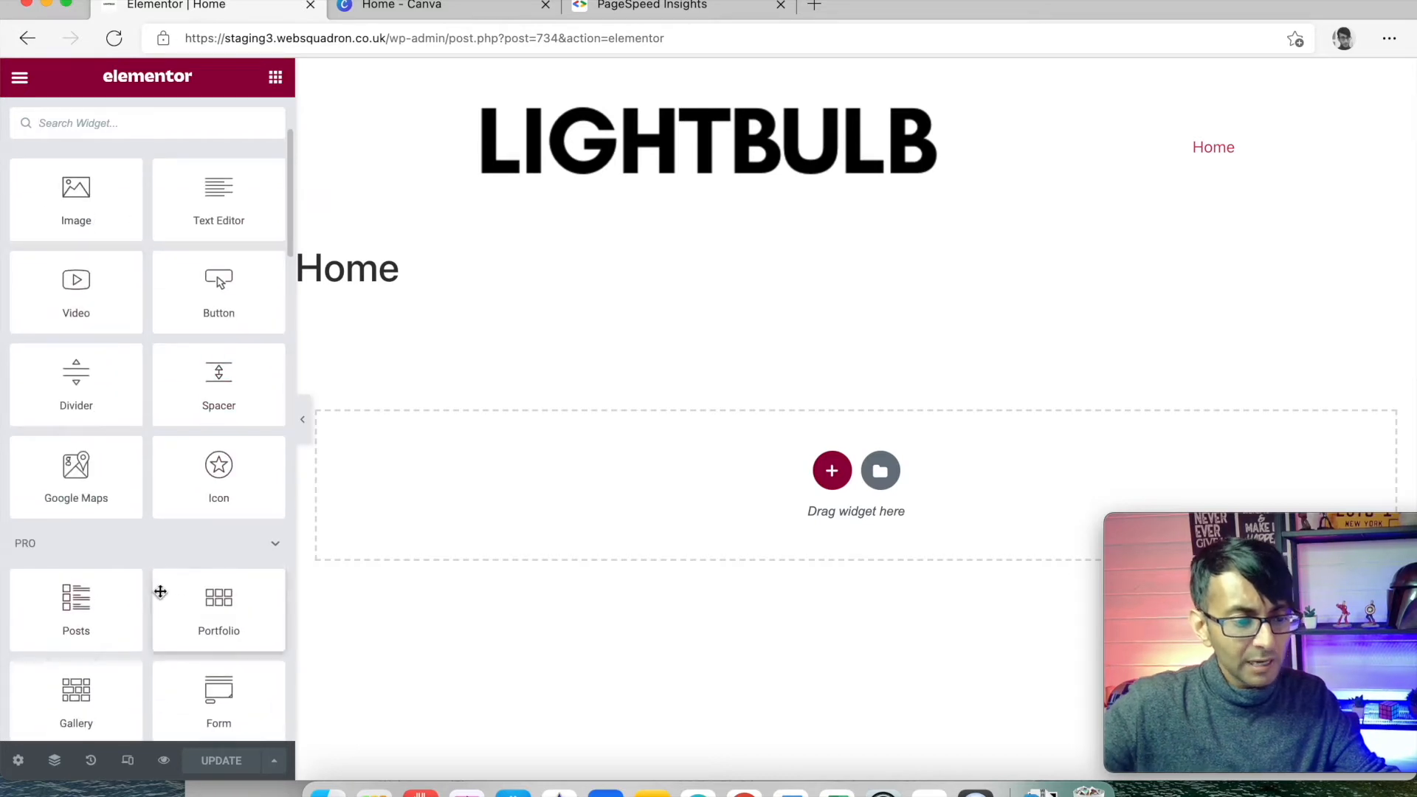
scroll(down, 3)
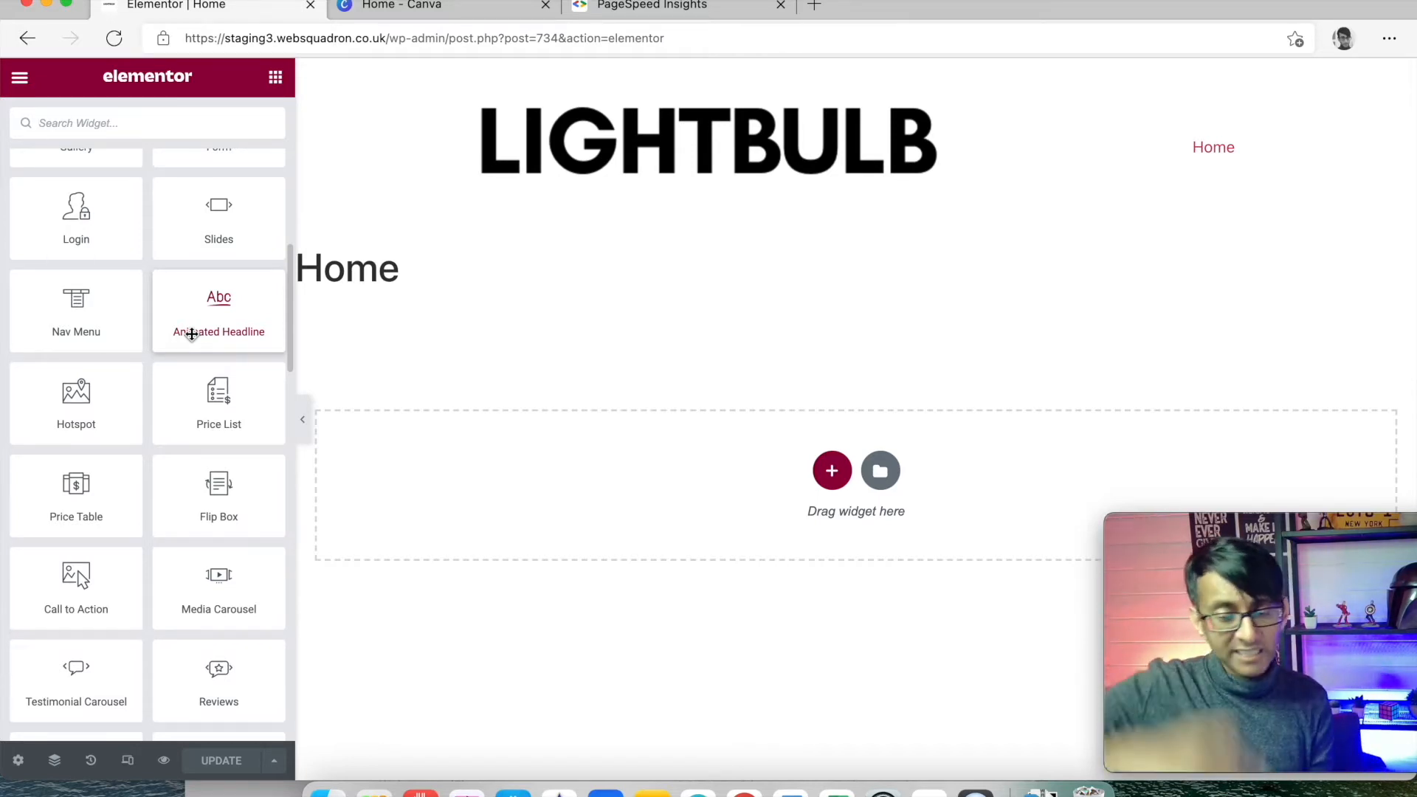
mouse_move(75, 310)
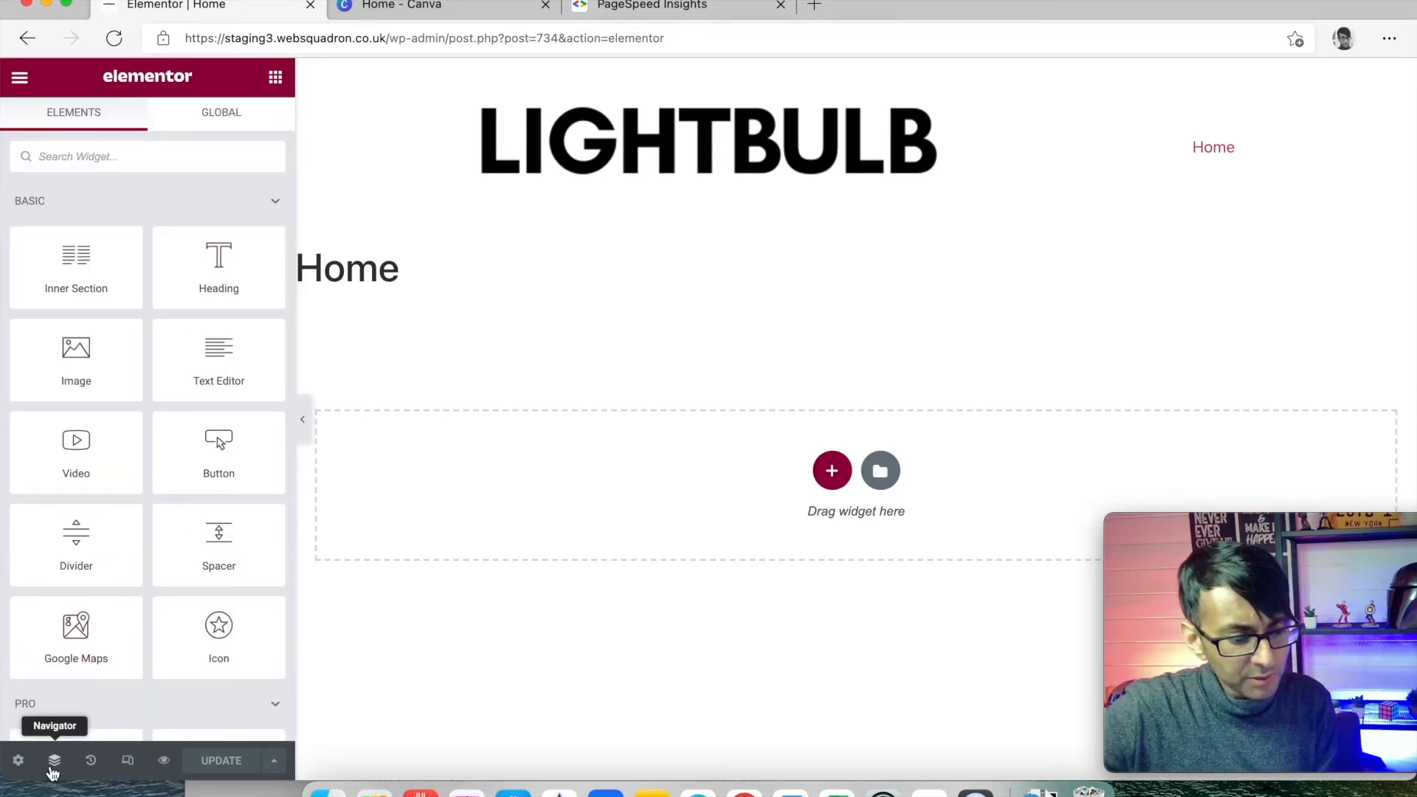
- Check the Navigator, then show the History panel with no actions yet
click(53, 760)
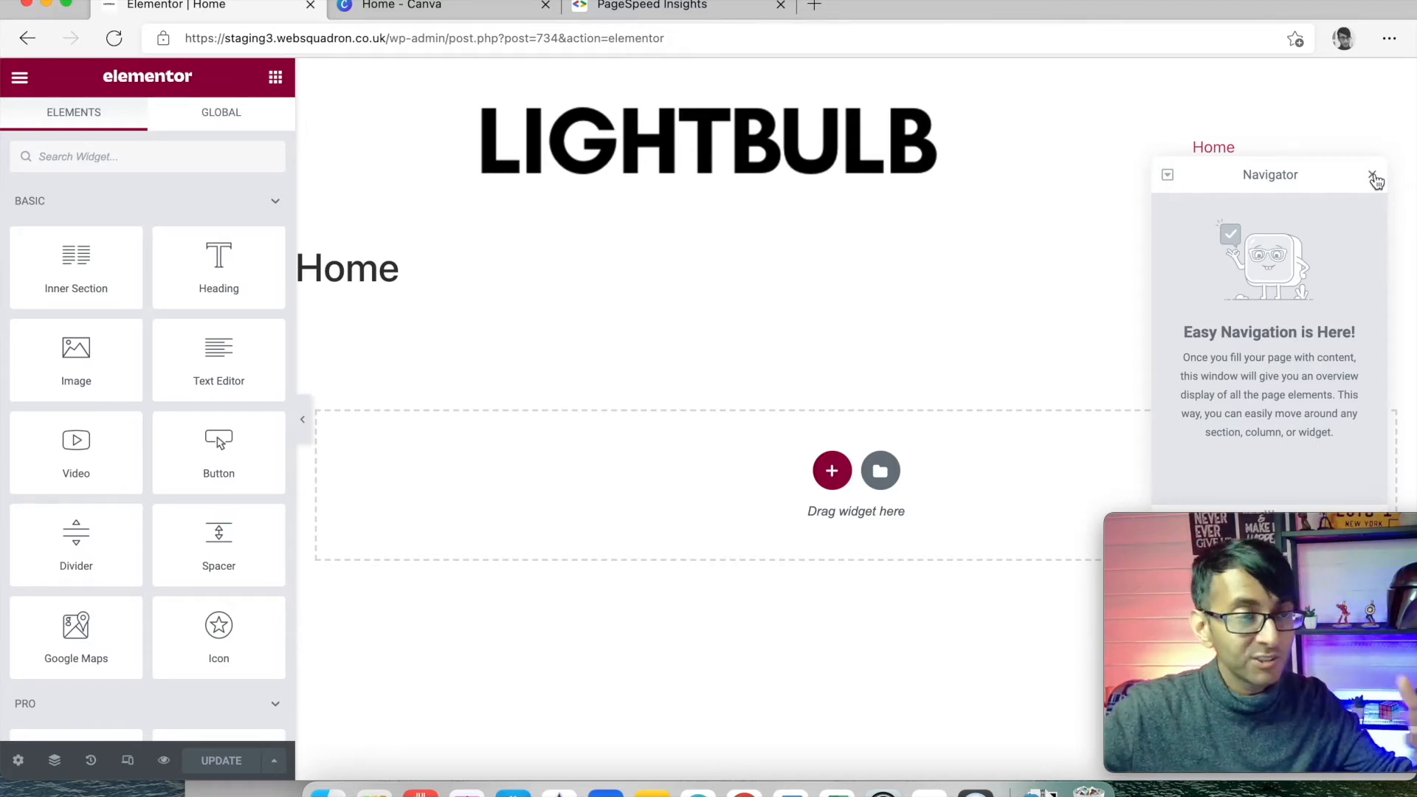
click(1374, 174)
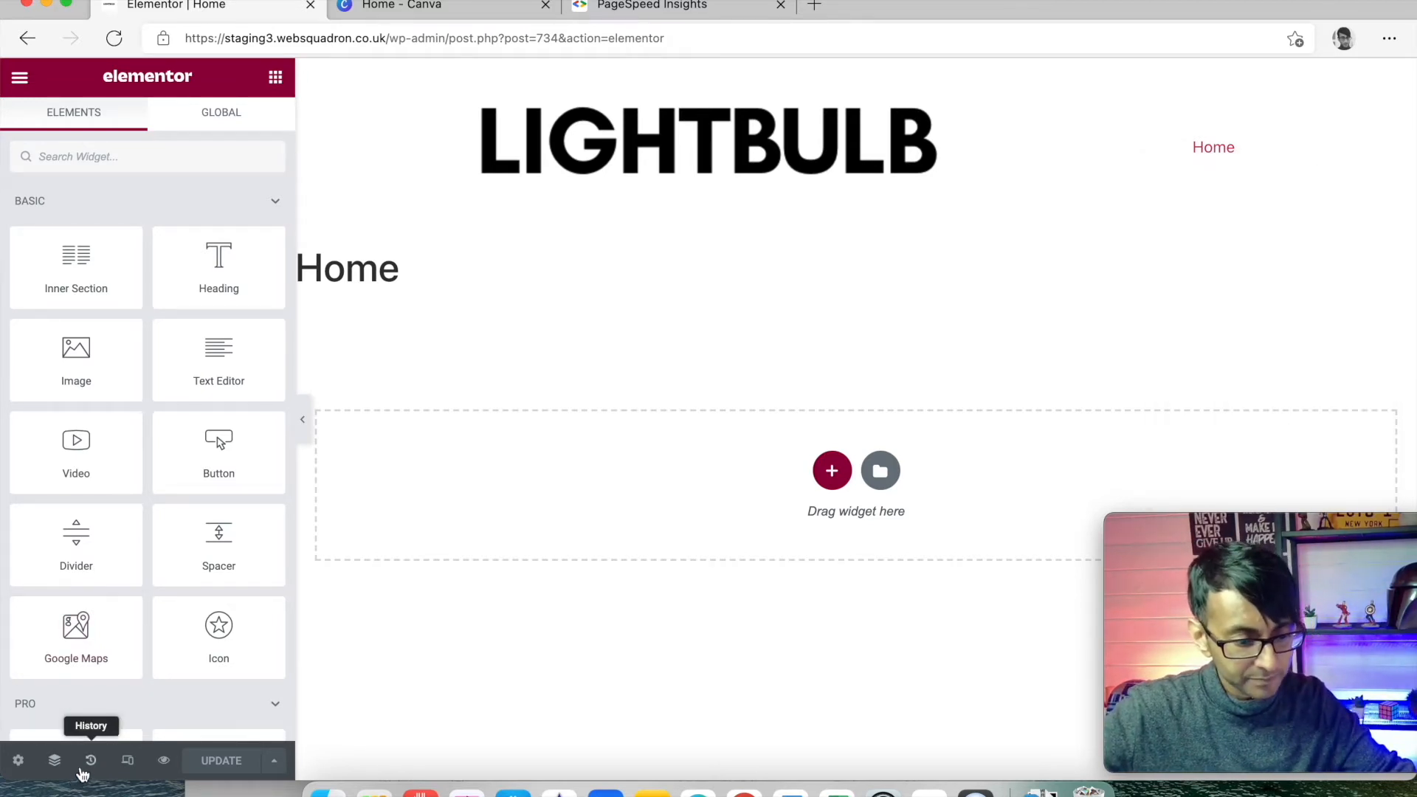
click(90, 760)
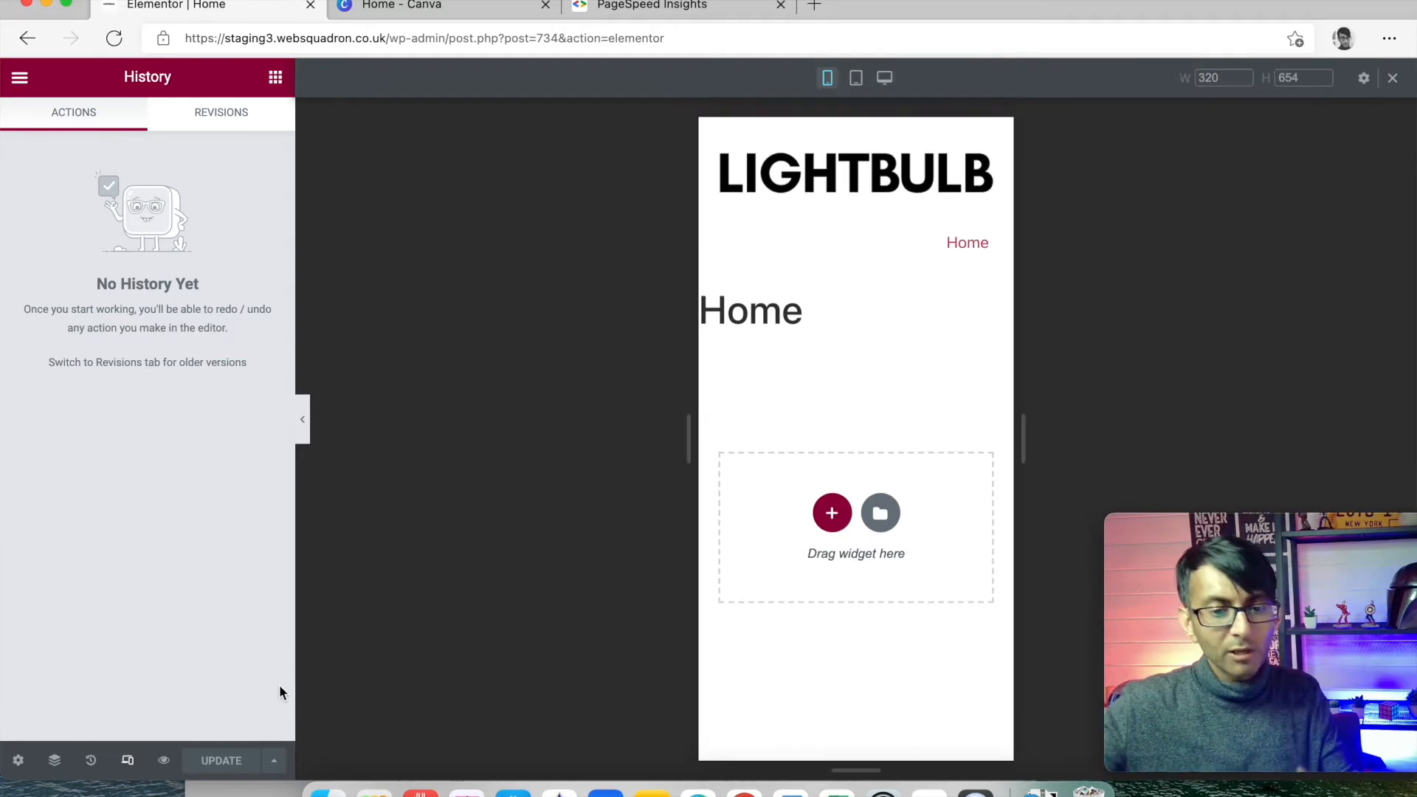
mouse_move(884, 78)
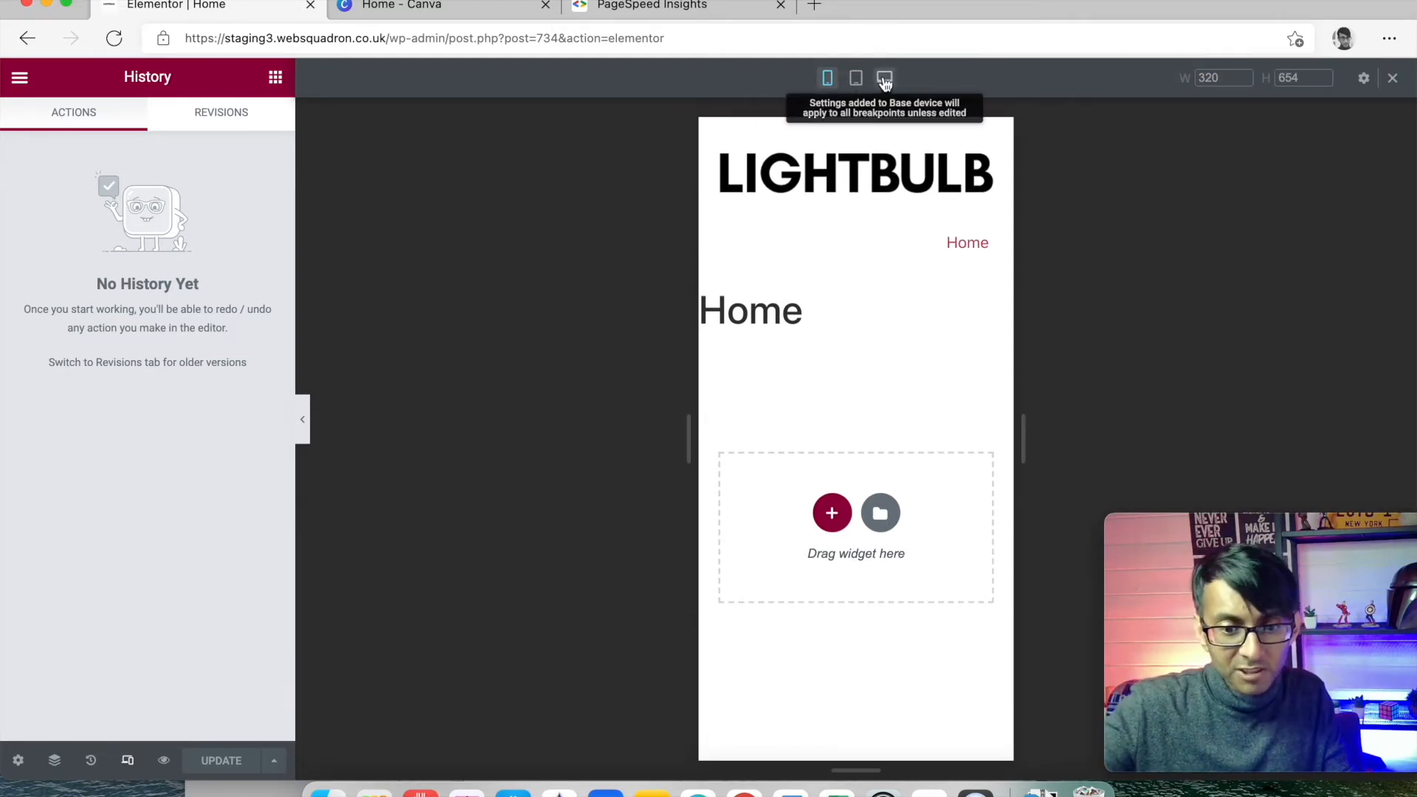
- Preview the page at tablet and a 378px mobile width, then return to desktop
click(854, 78)
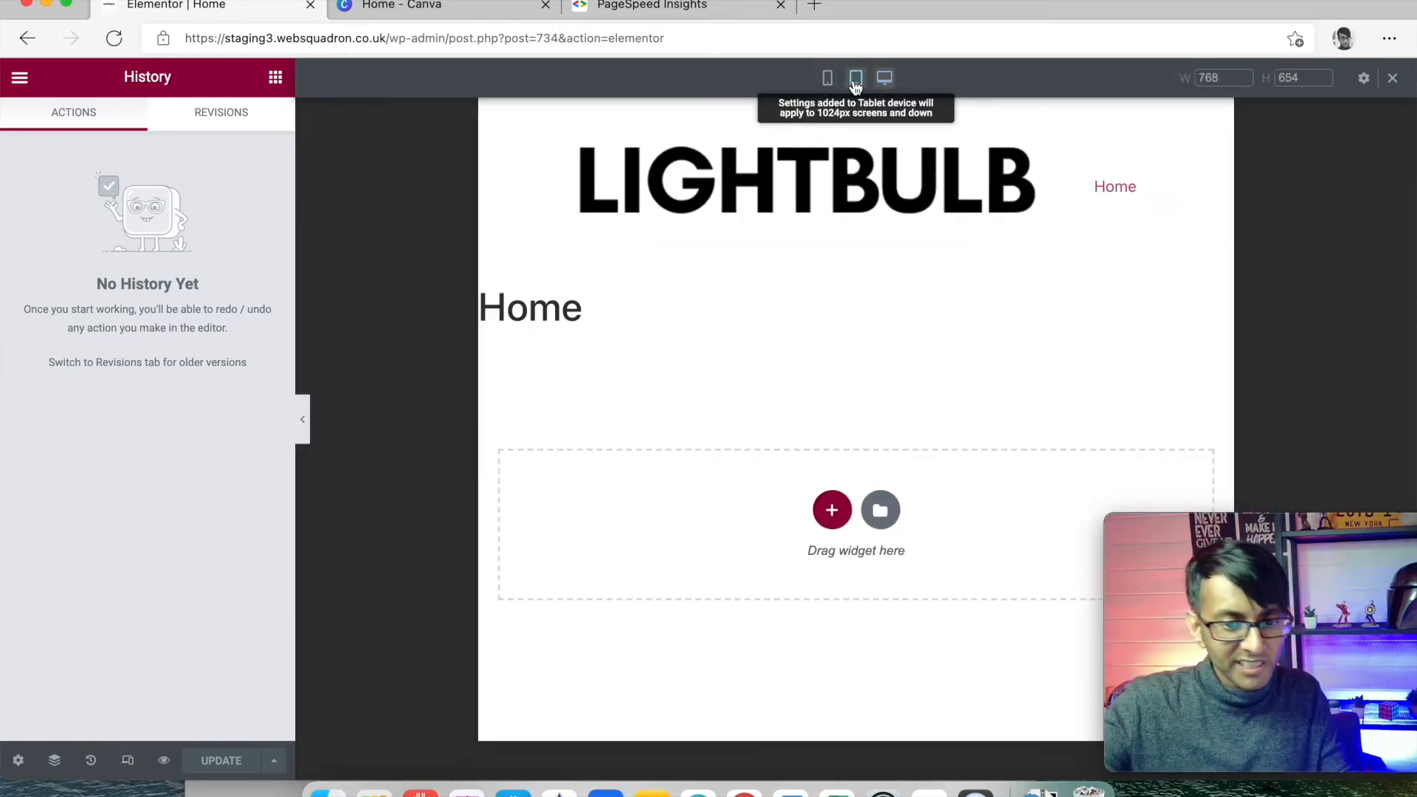
click(826, 79)
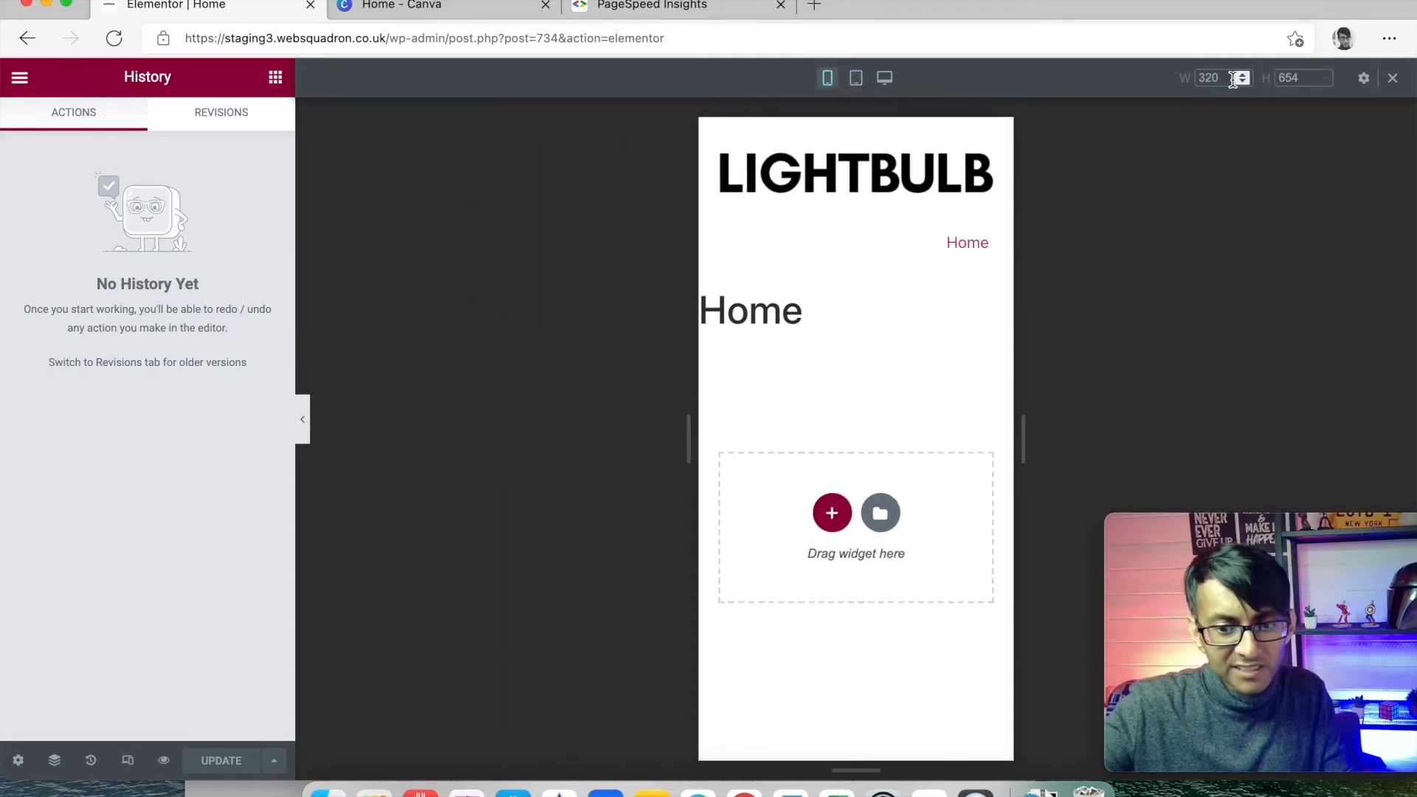
text(37)
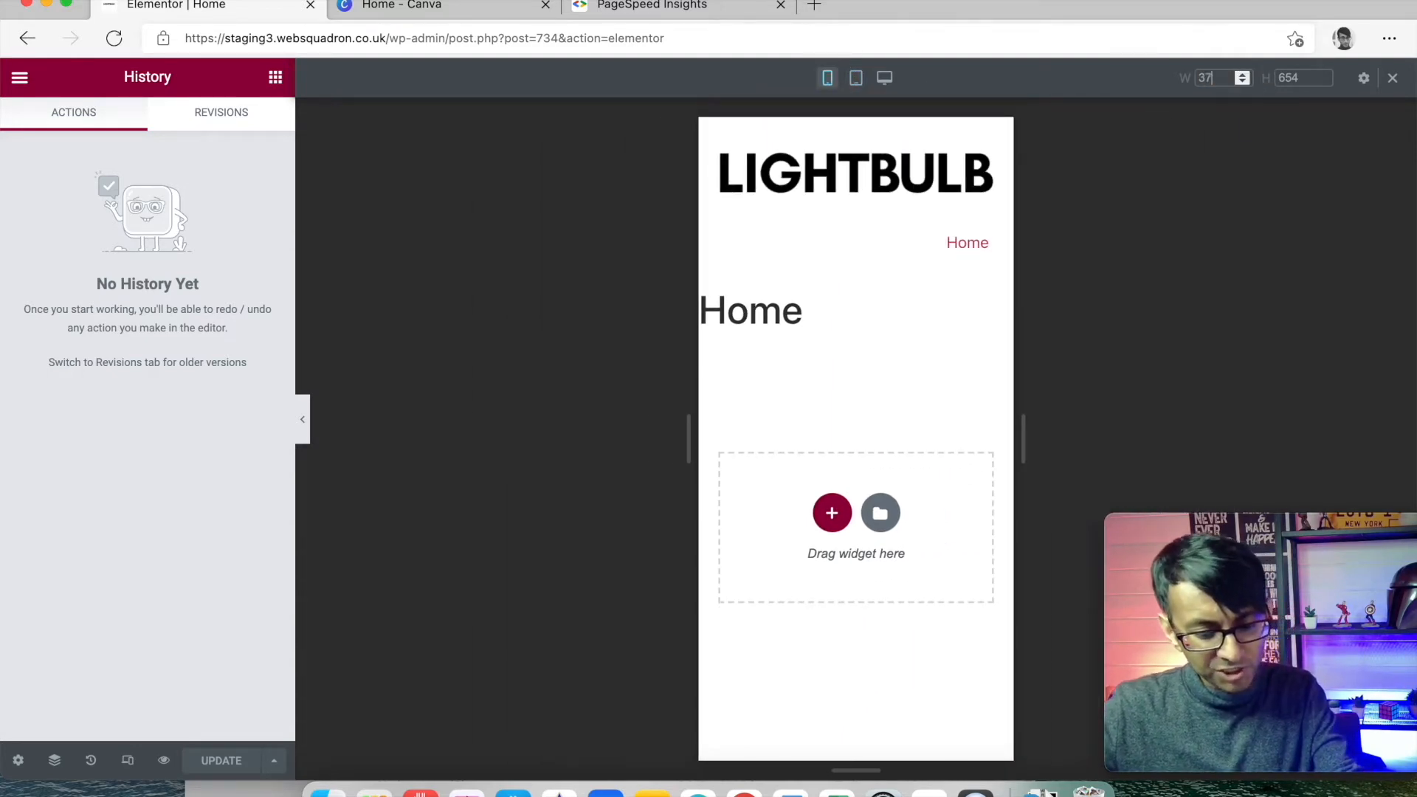
text(378)
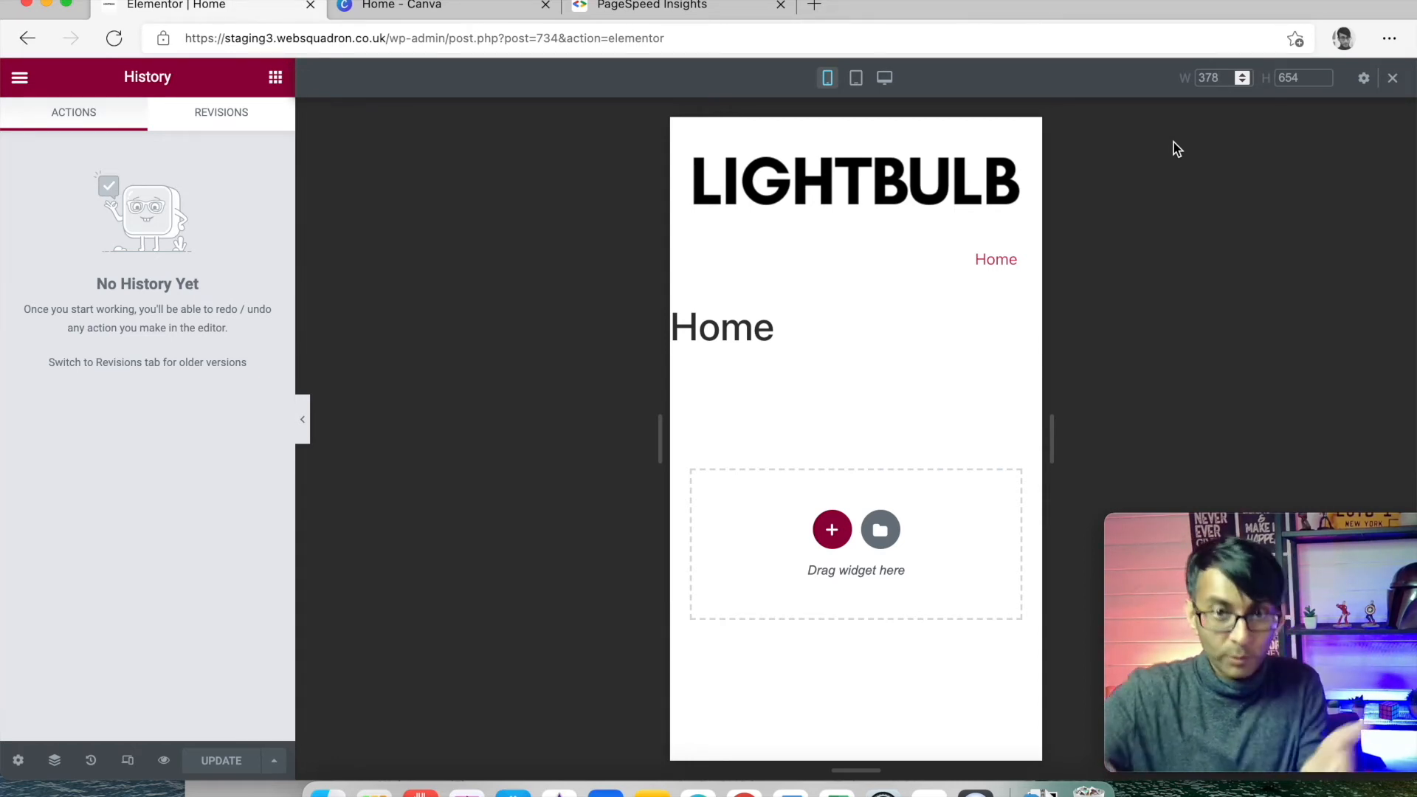
mouse_move(164, 760)
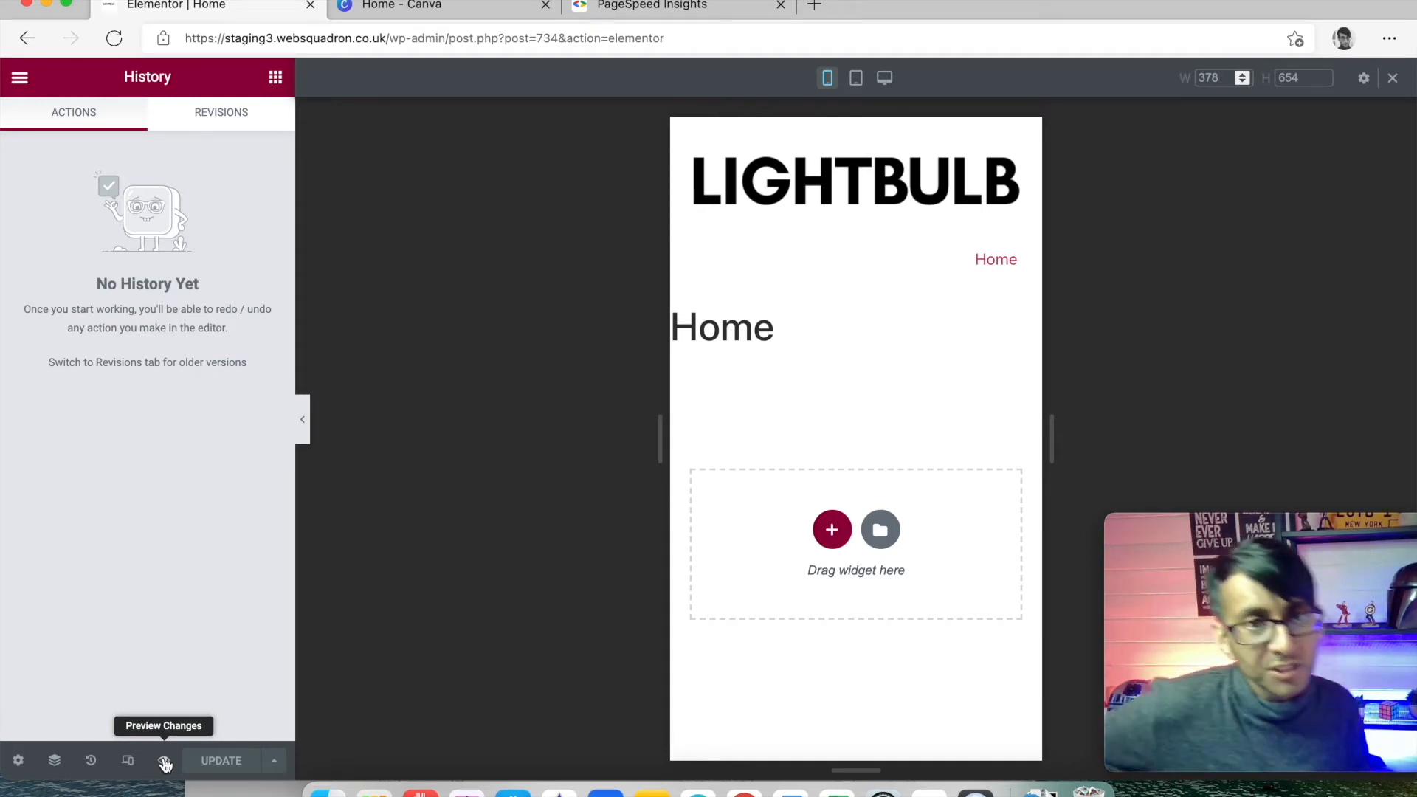
mouse_move(555, 649)
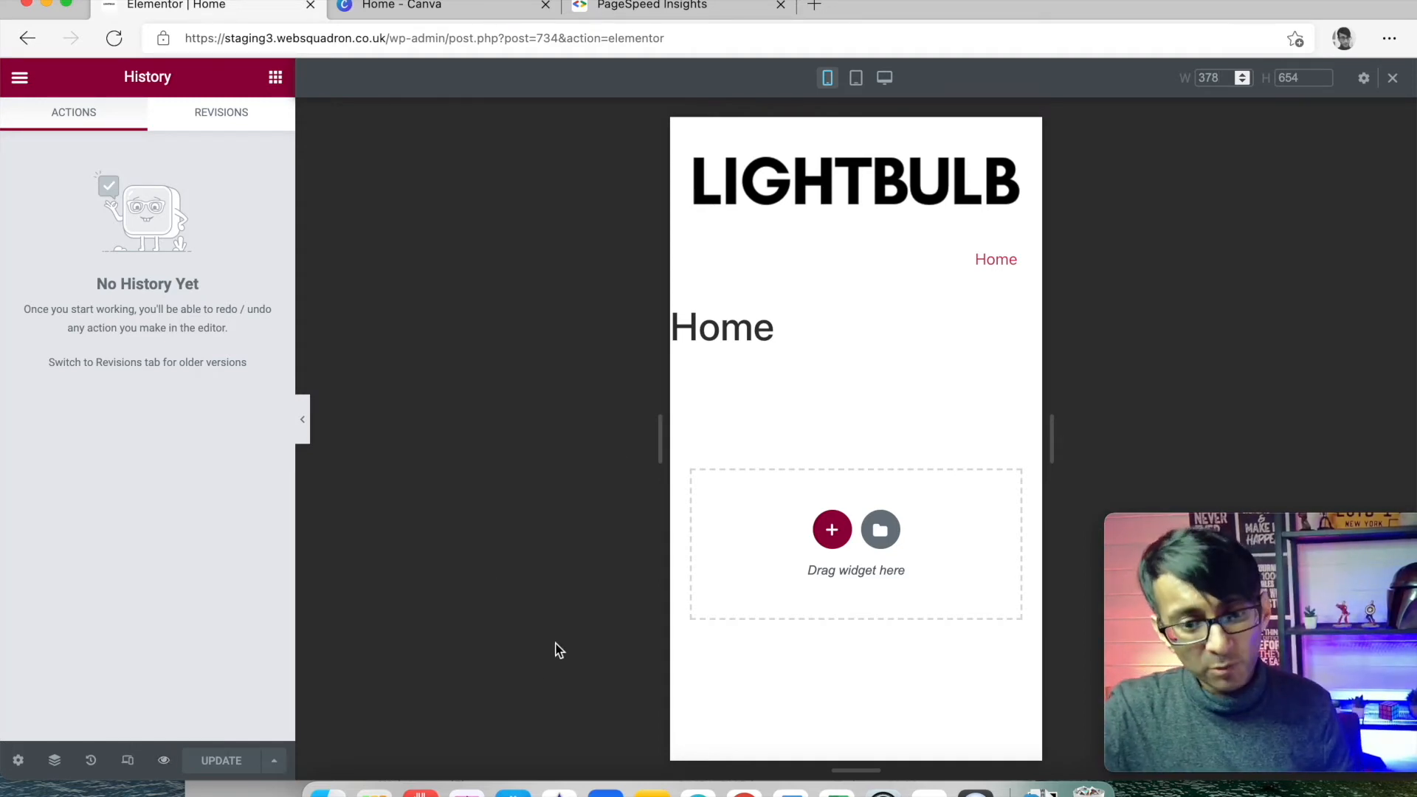
click(303, 418)
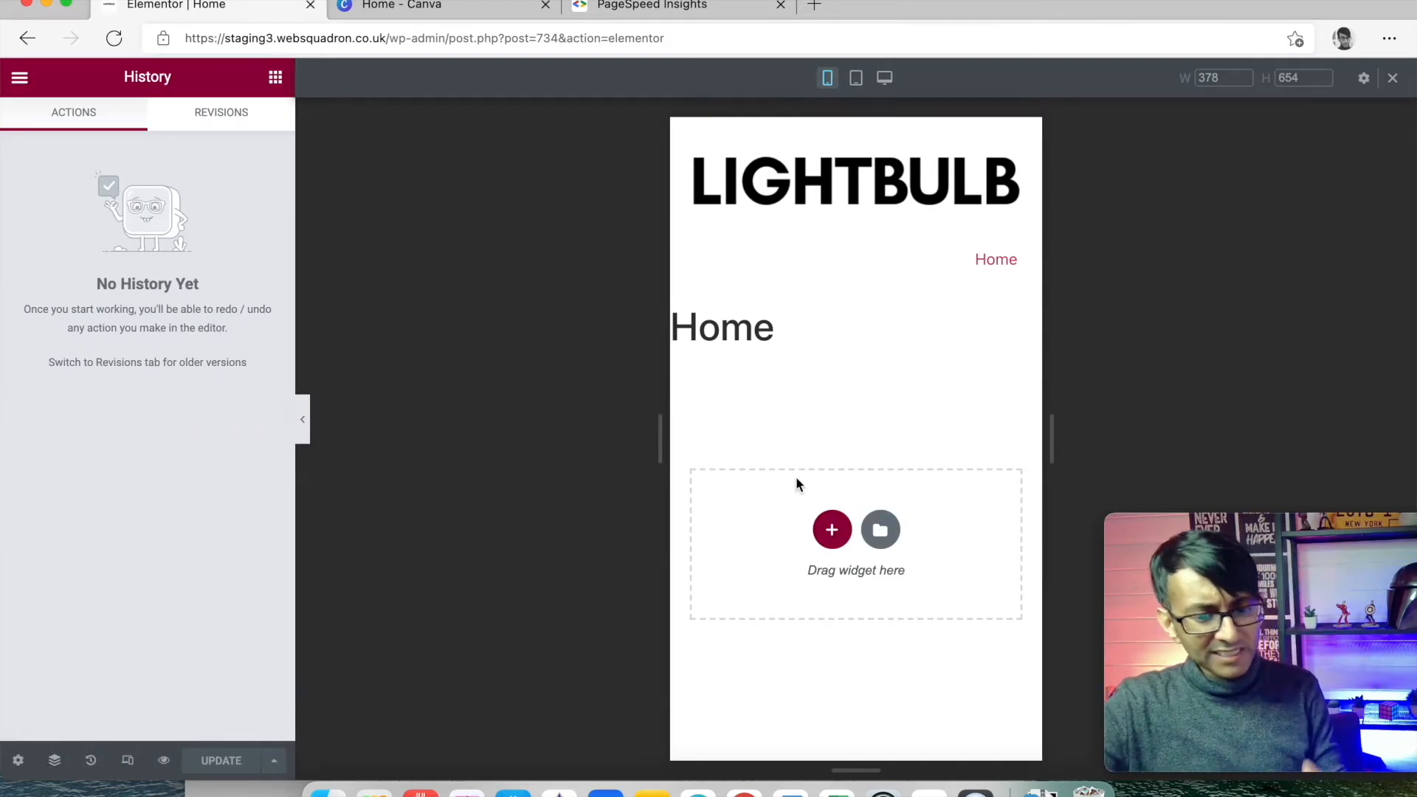
click(884, 78)
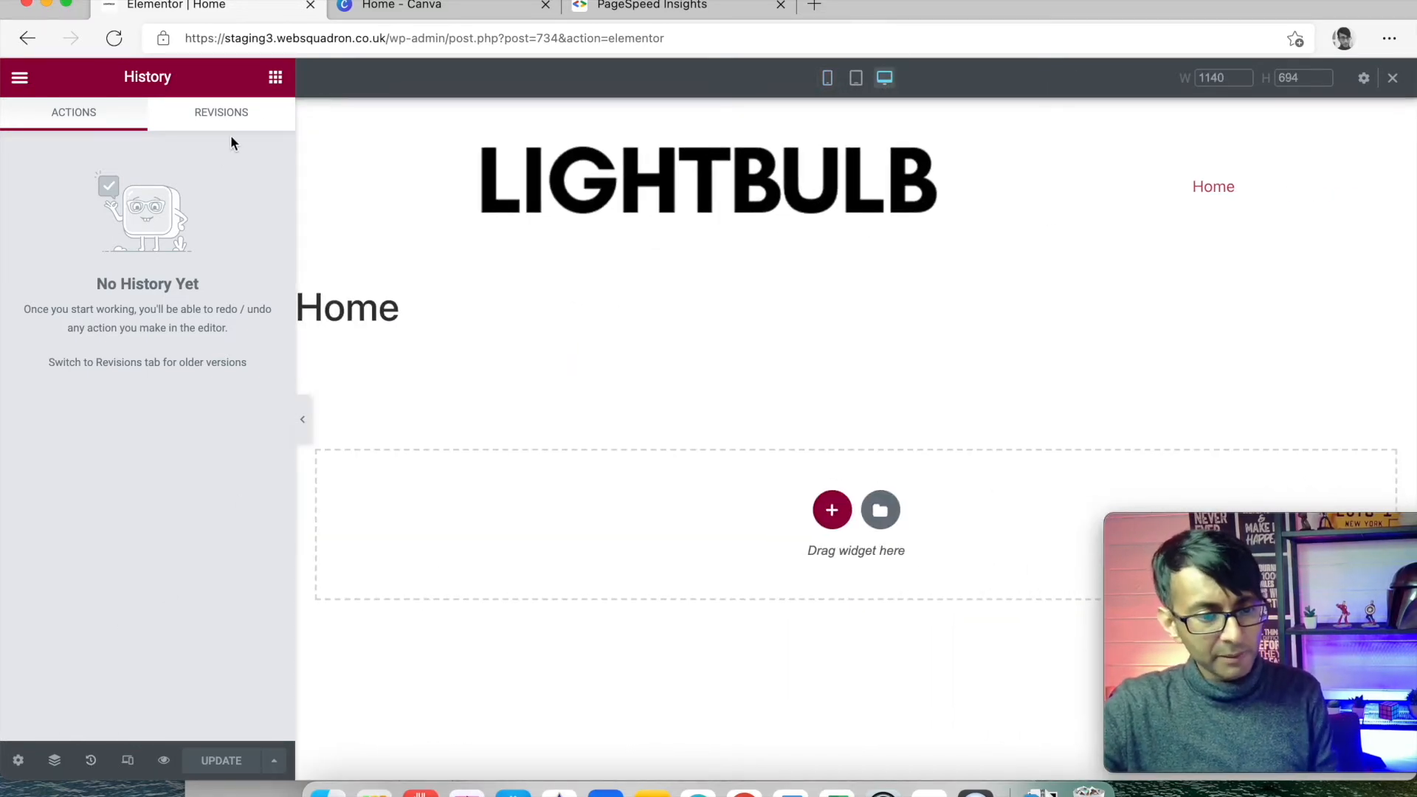
- Show the Elements widget library and browse the basic widgets
click(276, 76)
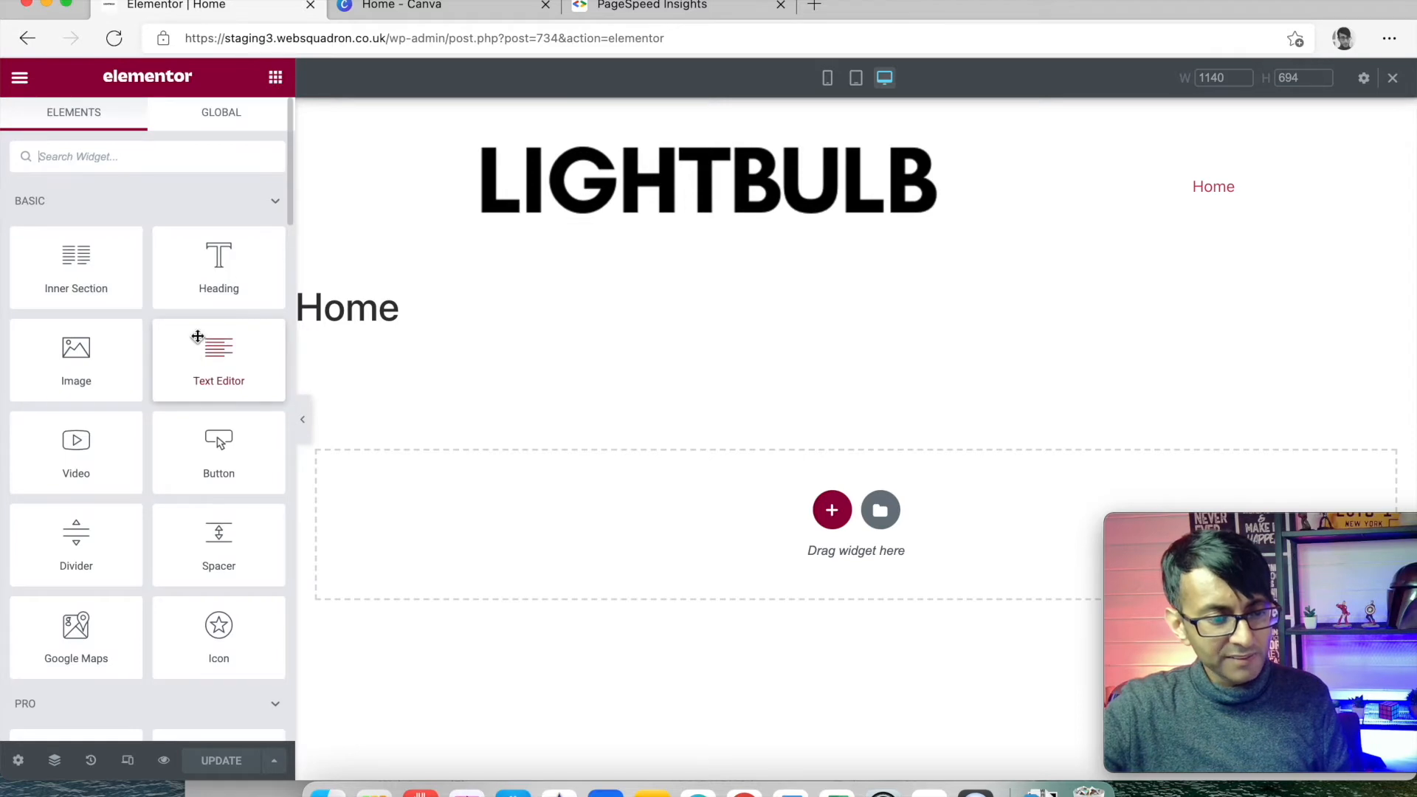
scroll(down, 3)
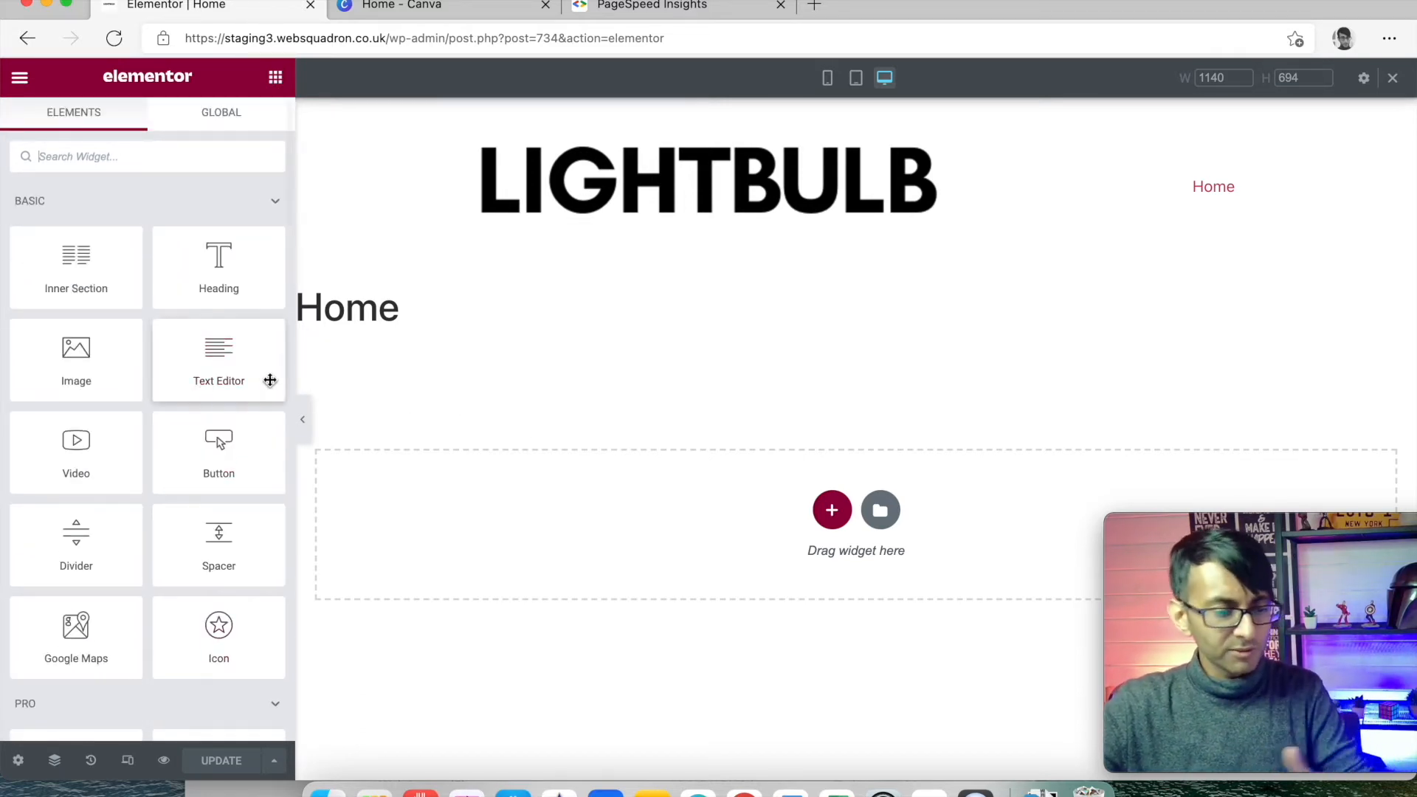
drag(76, 360, 660, 479)
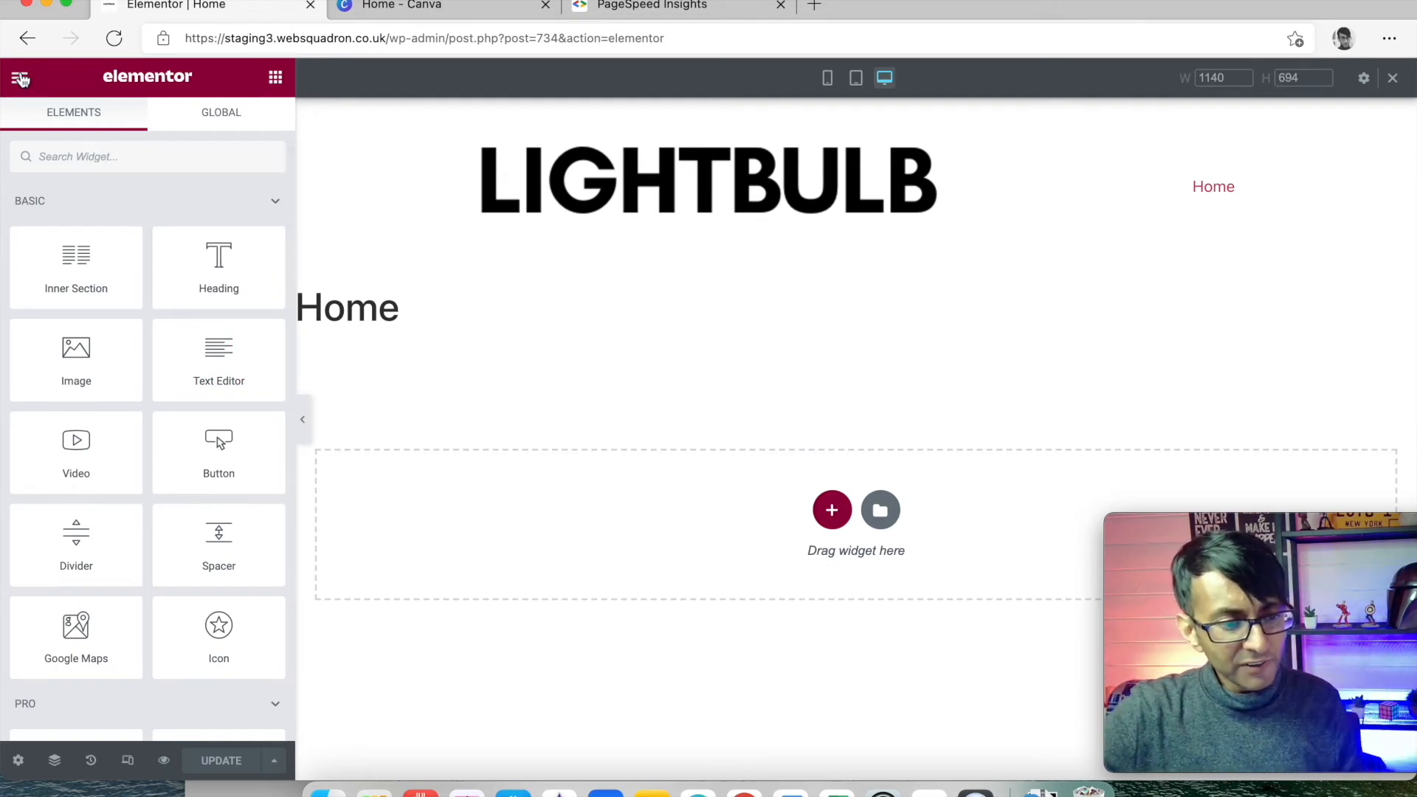
- Reach Site Settings through the editor's hamburger menu
click(21, 75)
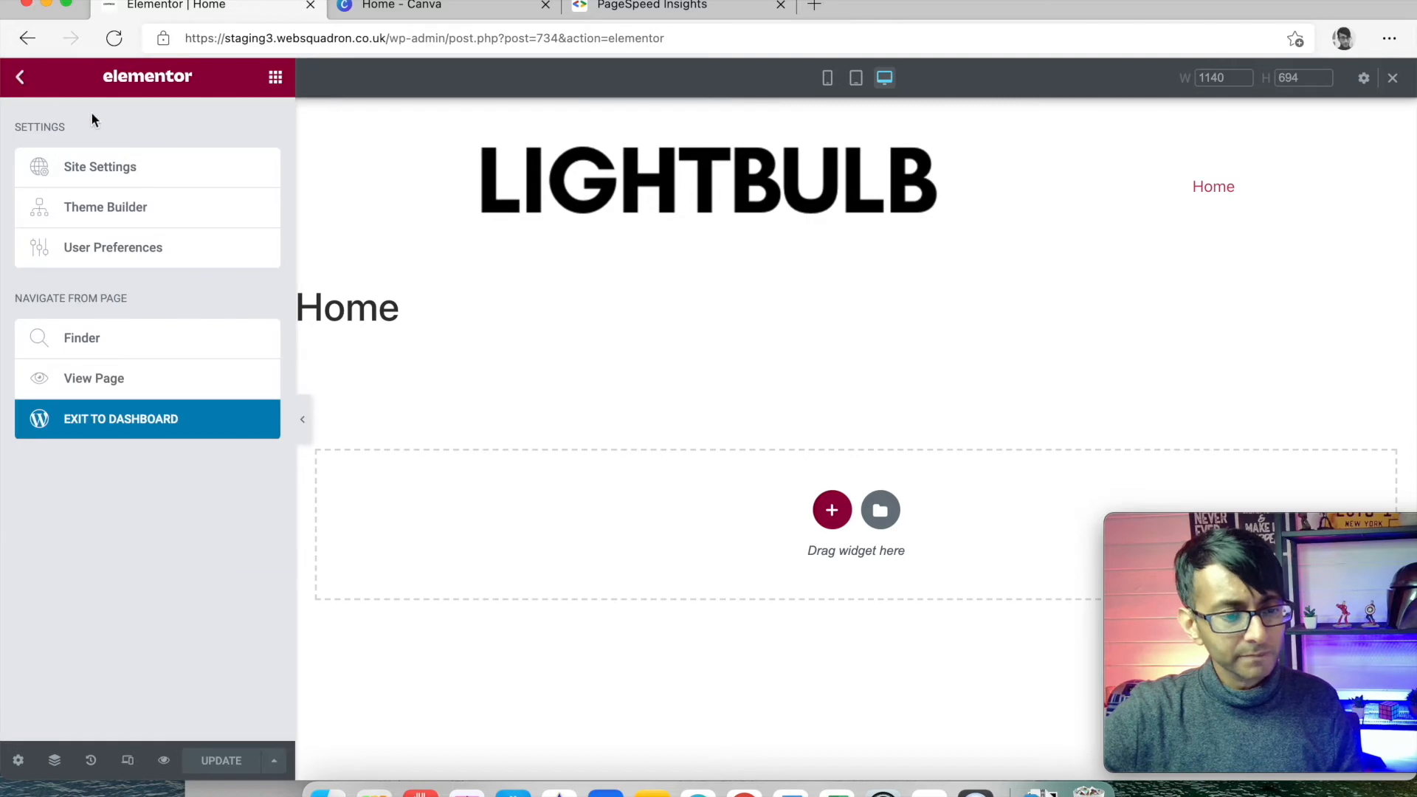
mouse_move(223, 172)
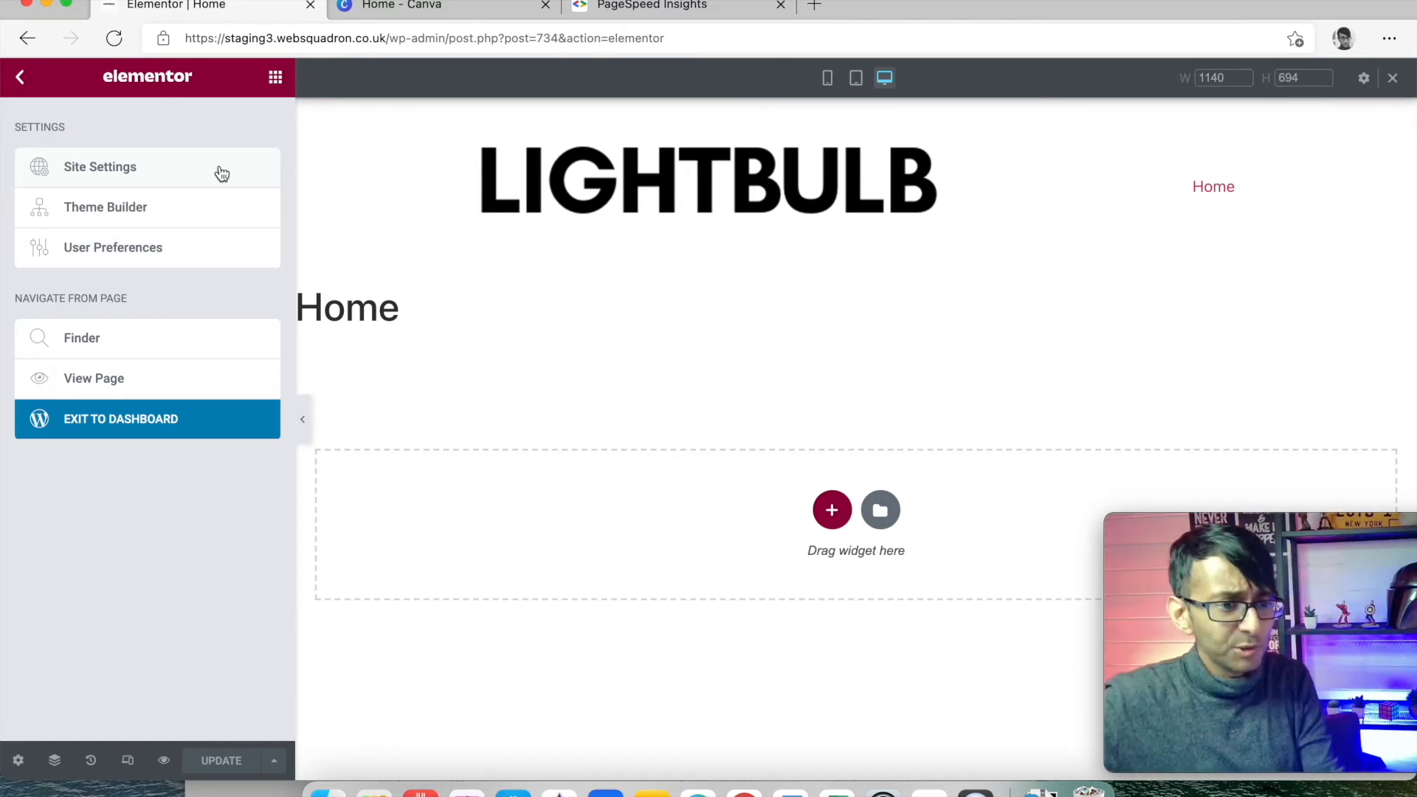
click(99, 167)
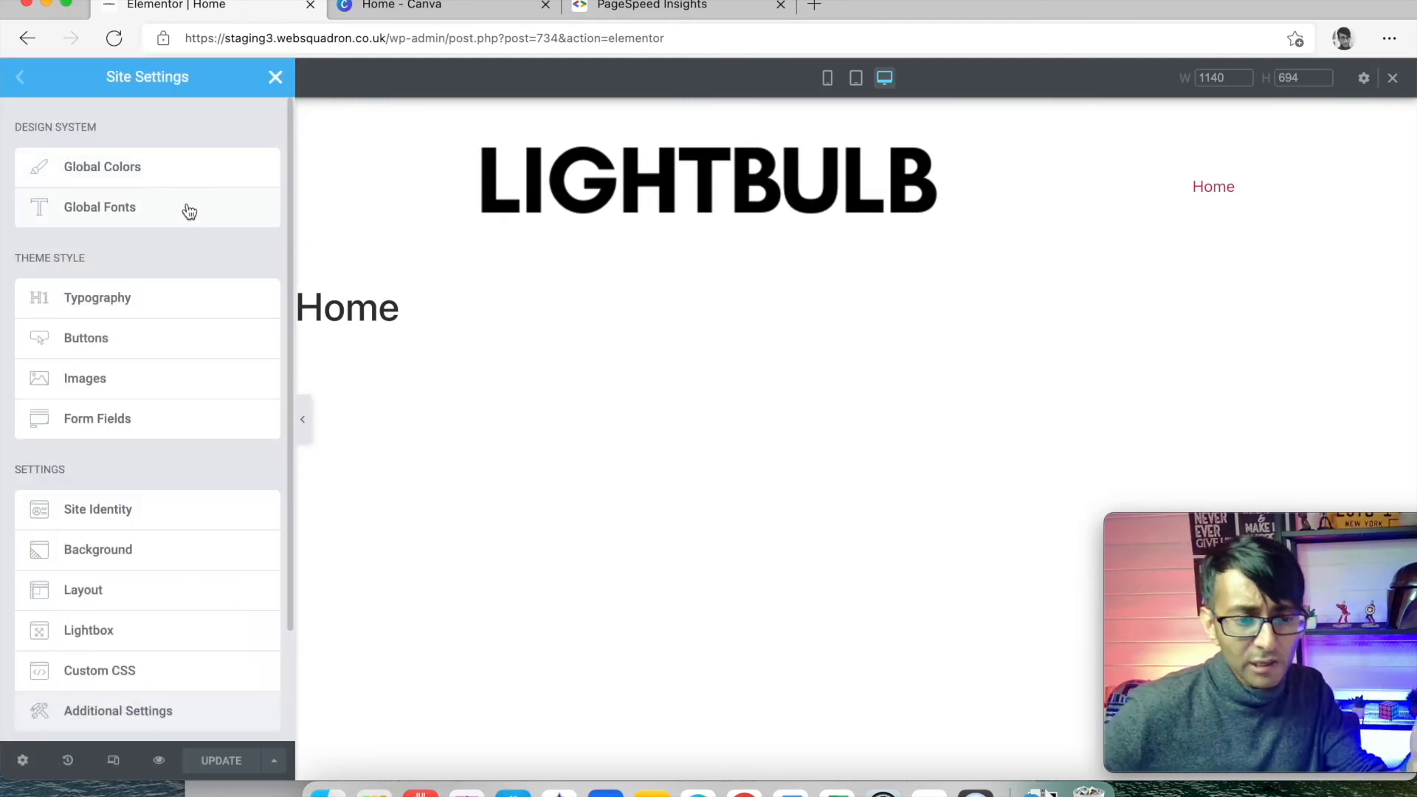
mouse_move(152, 298)
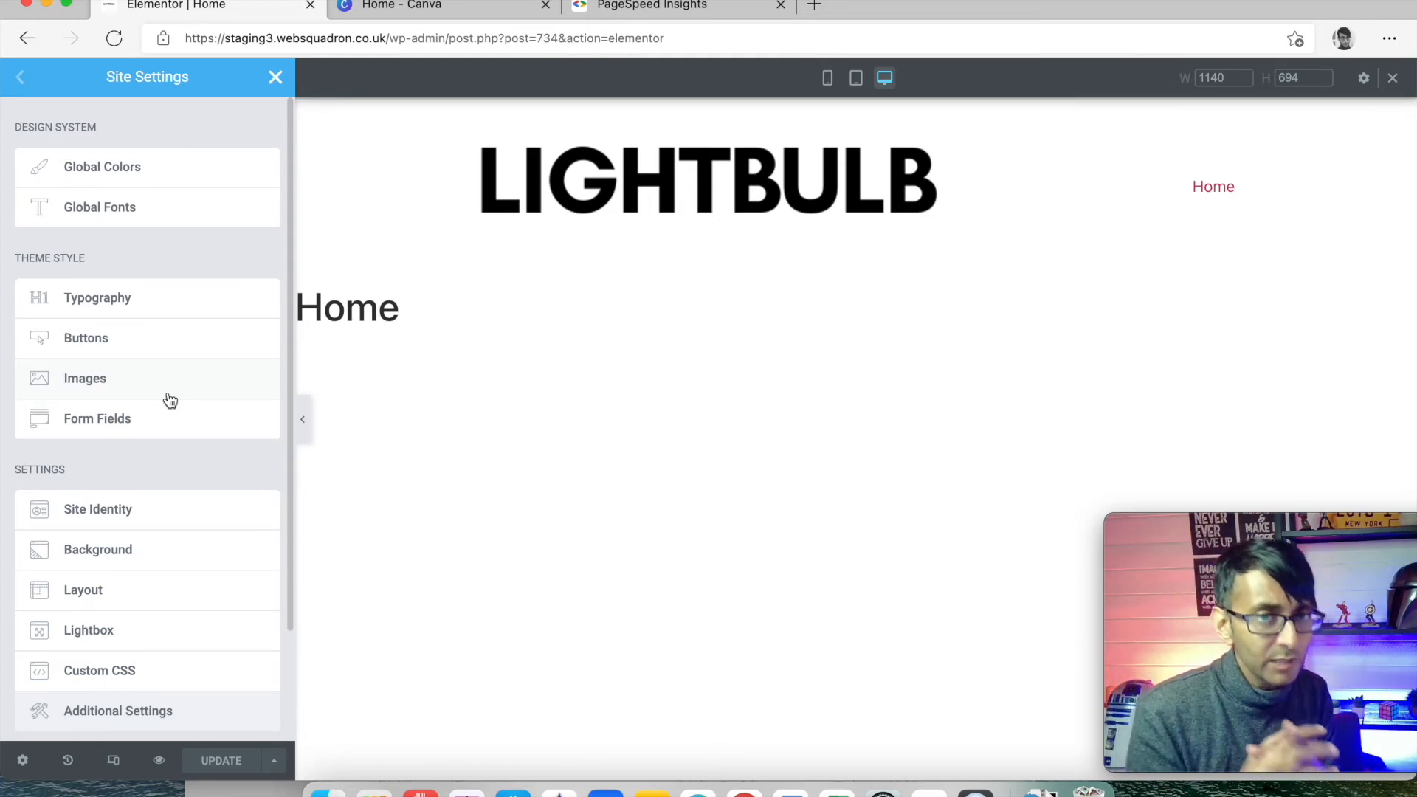
mouse_move(178, 175)
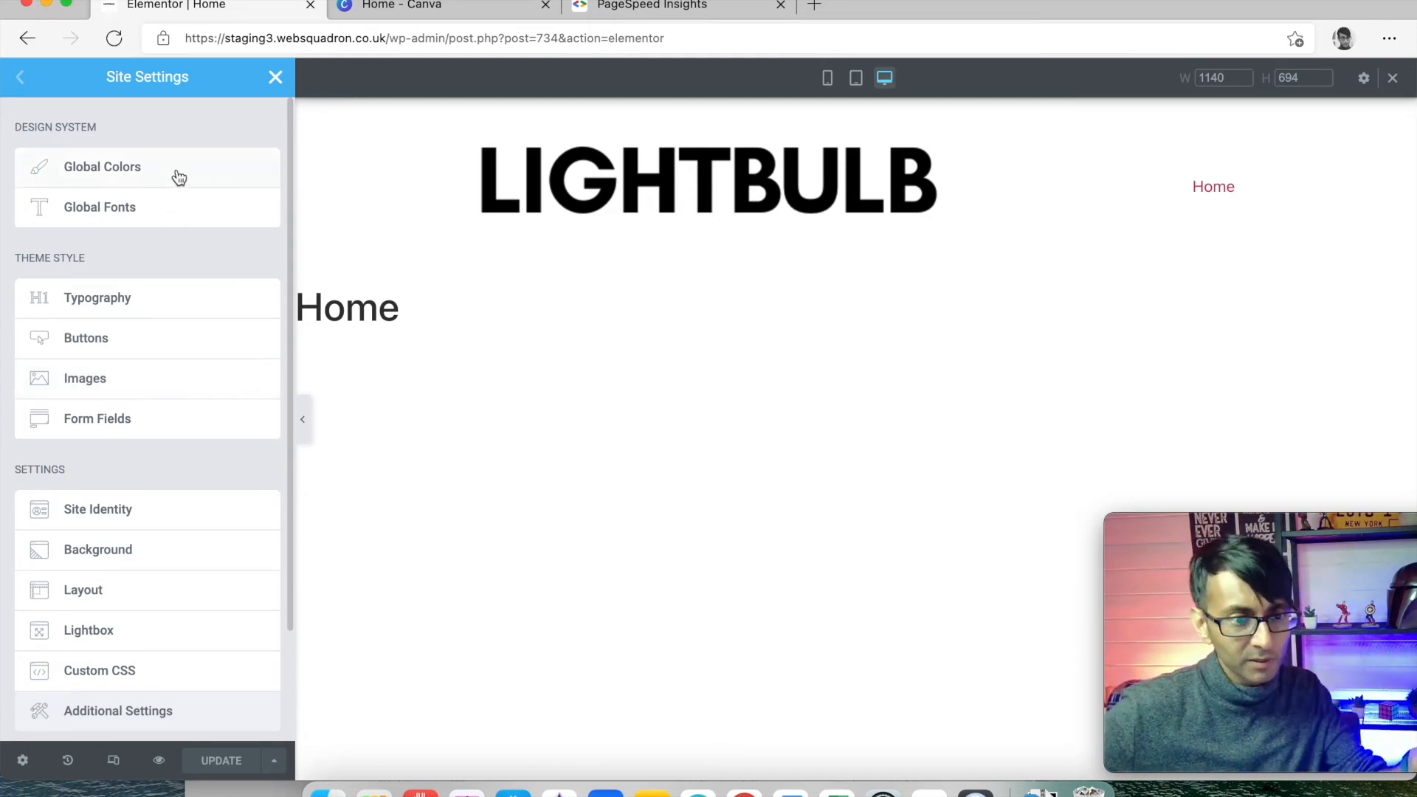
- In Global Colors, check the Primary swatch and add a new empty colour after Accent
click(102, 167)
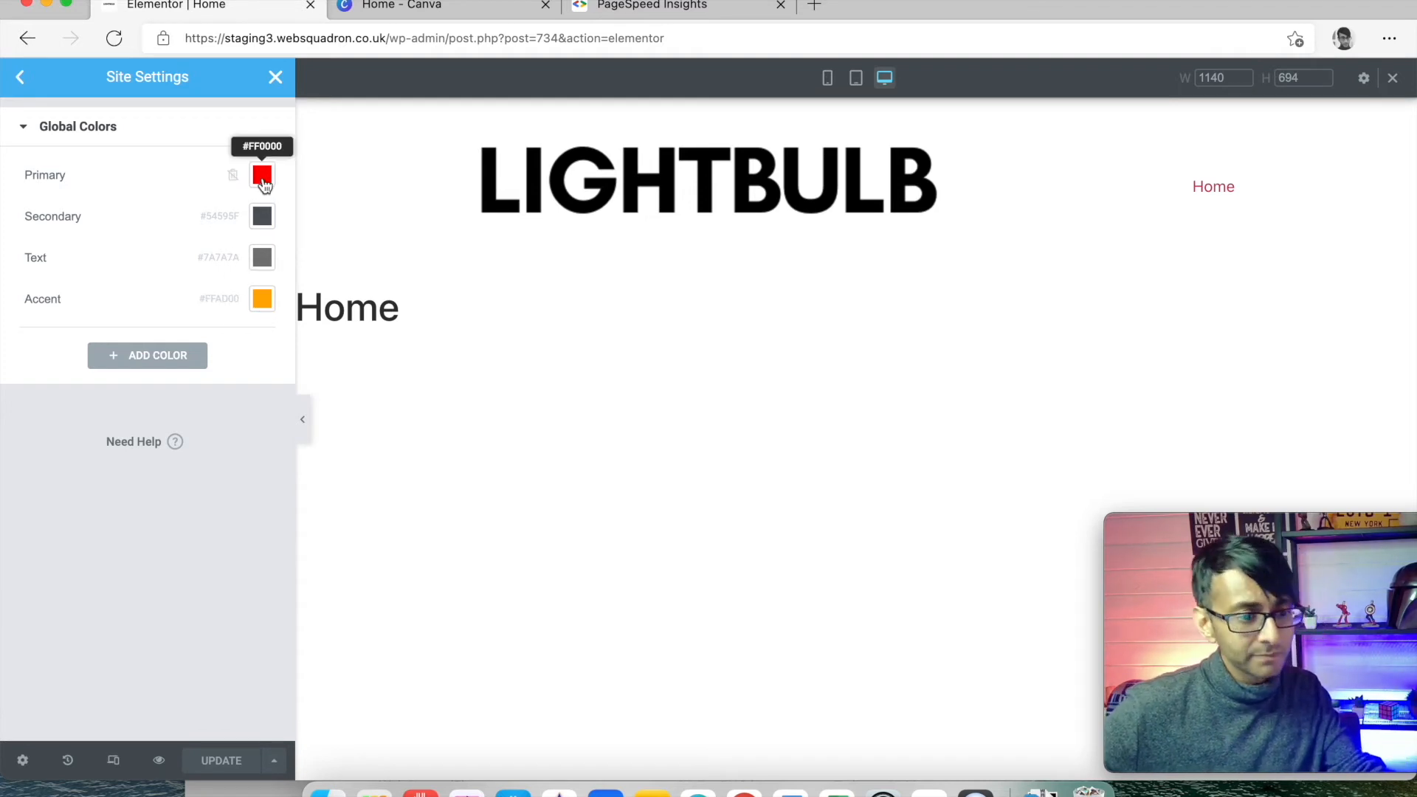
click(263, 174)
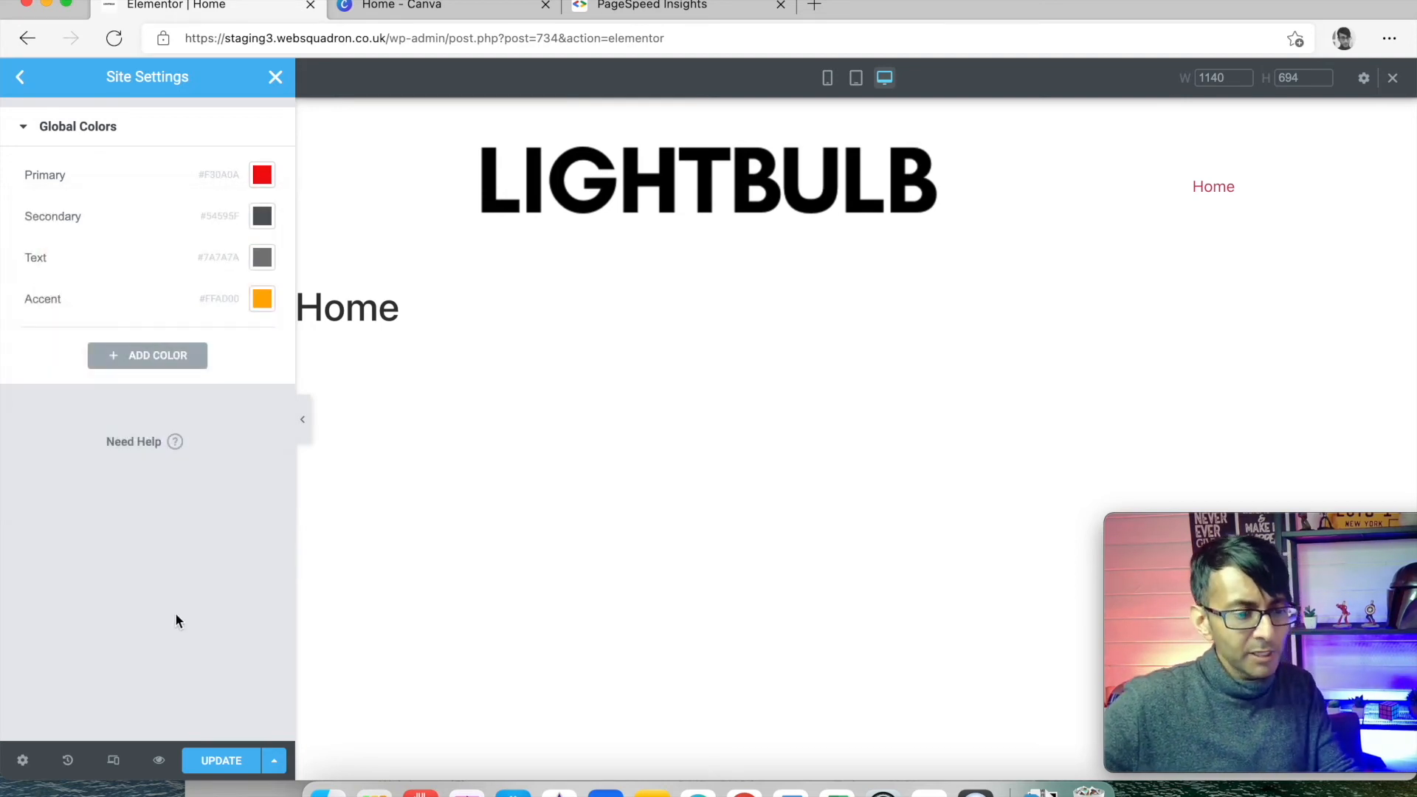
click(146, 355)
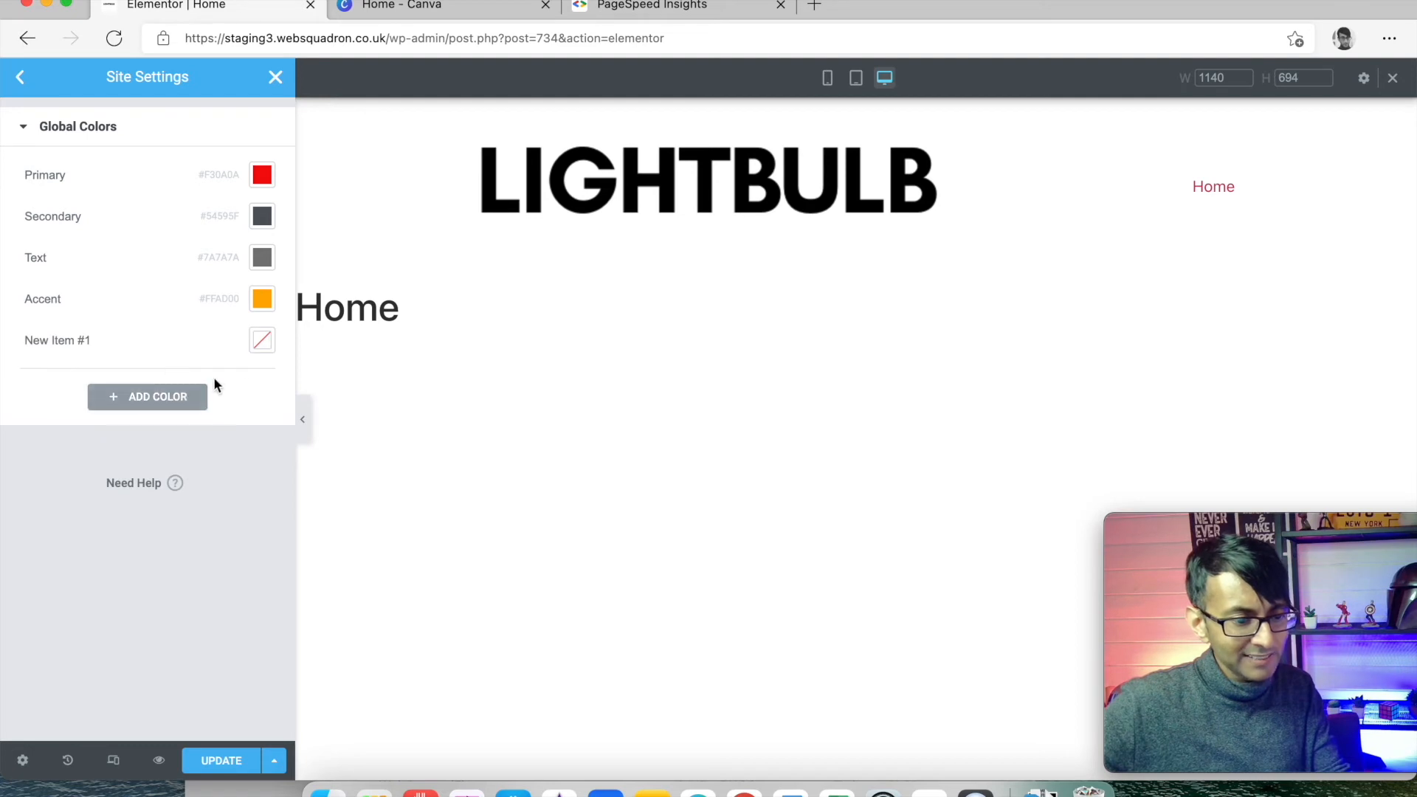
- Add White #FFFFFF, black #000000 and Light Grey #F3F3F3, renaming the white and grey entries
click(263, 339)
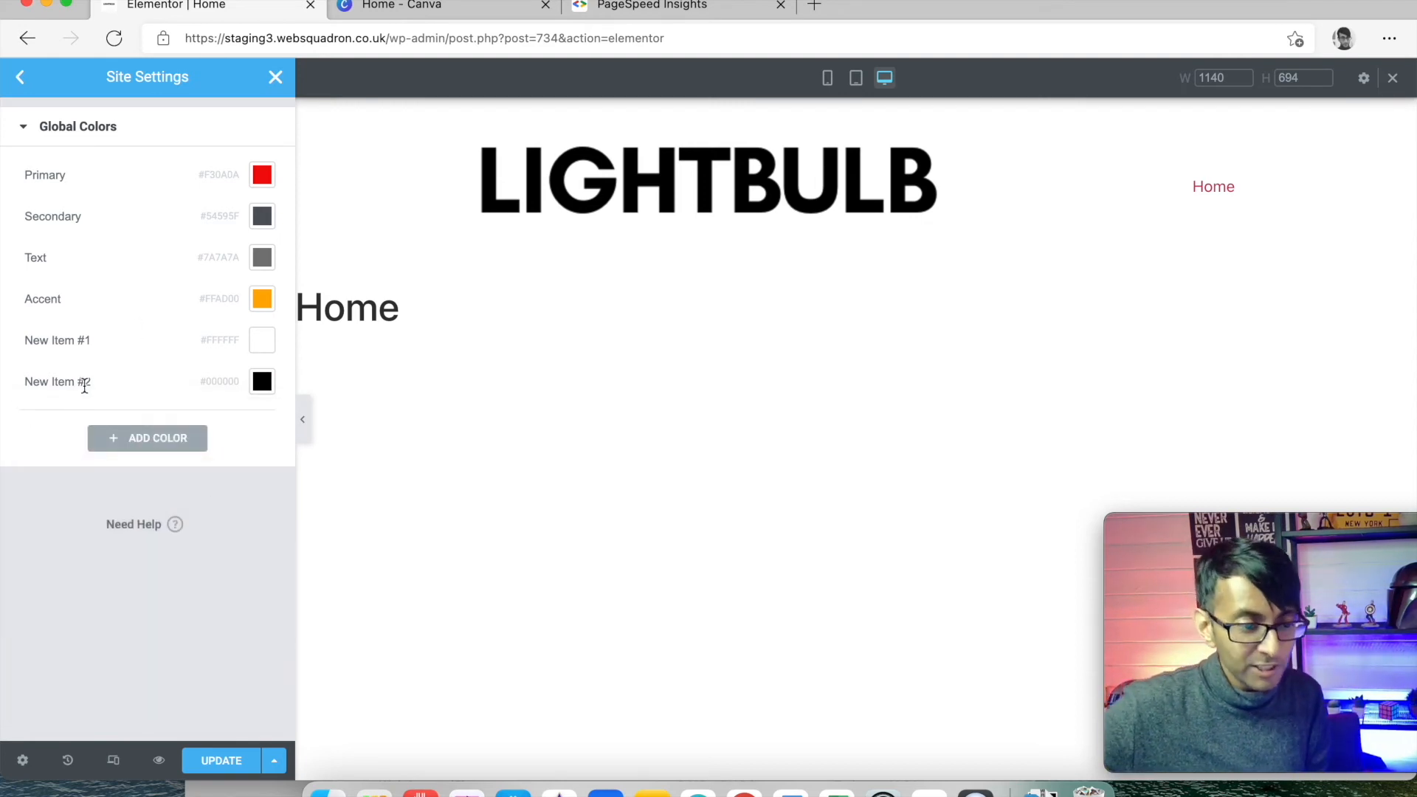
double_click(57, 339)
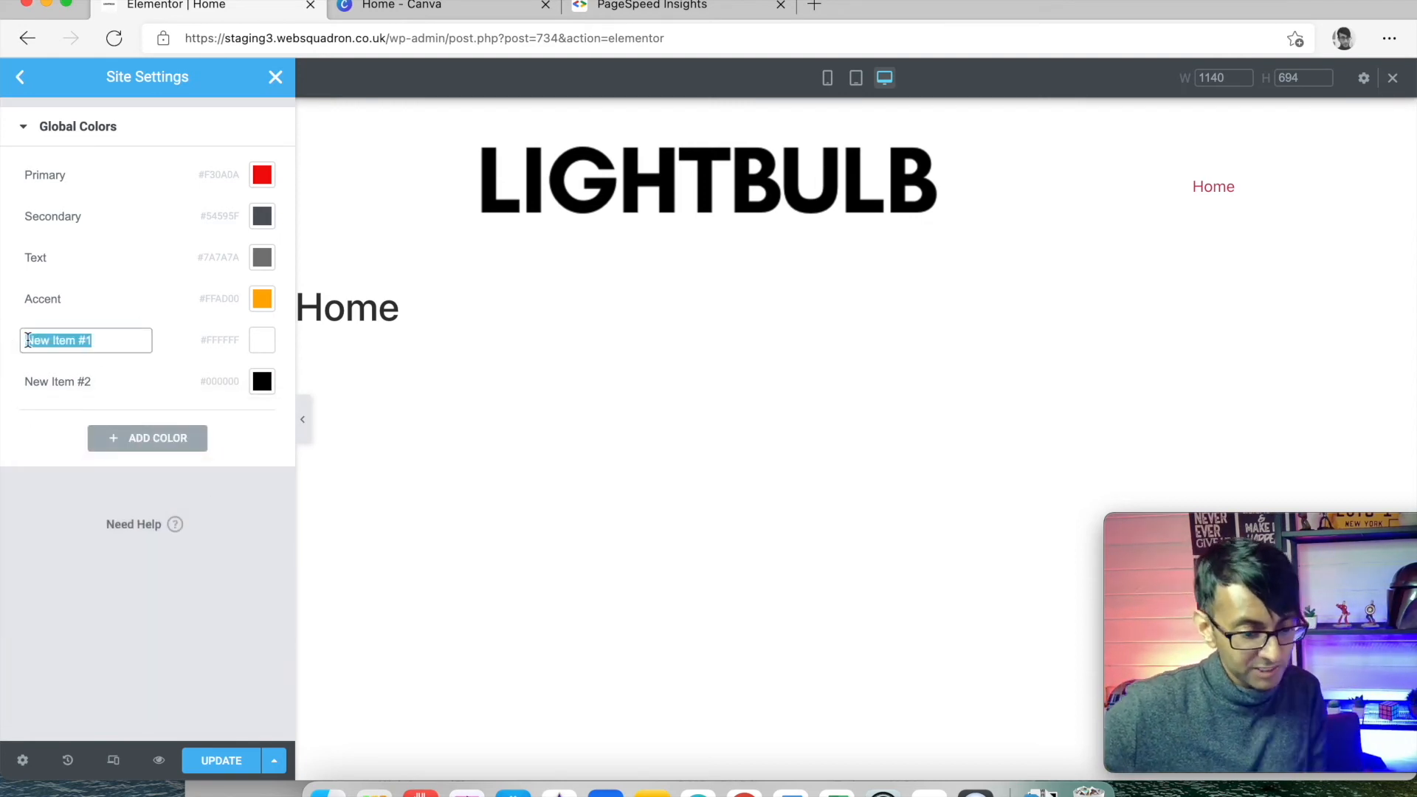
text(White)
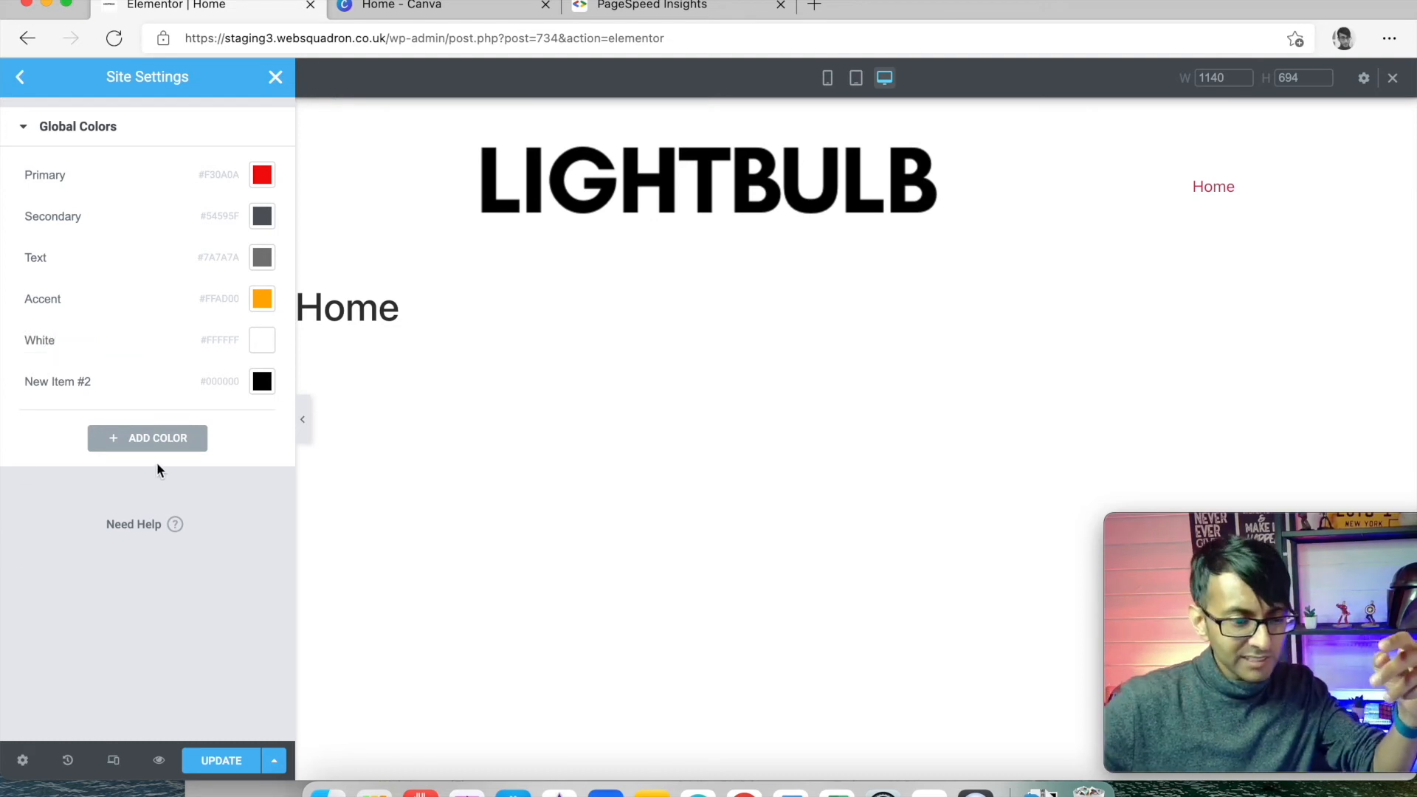
click(146, 438)
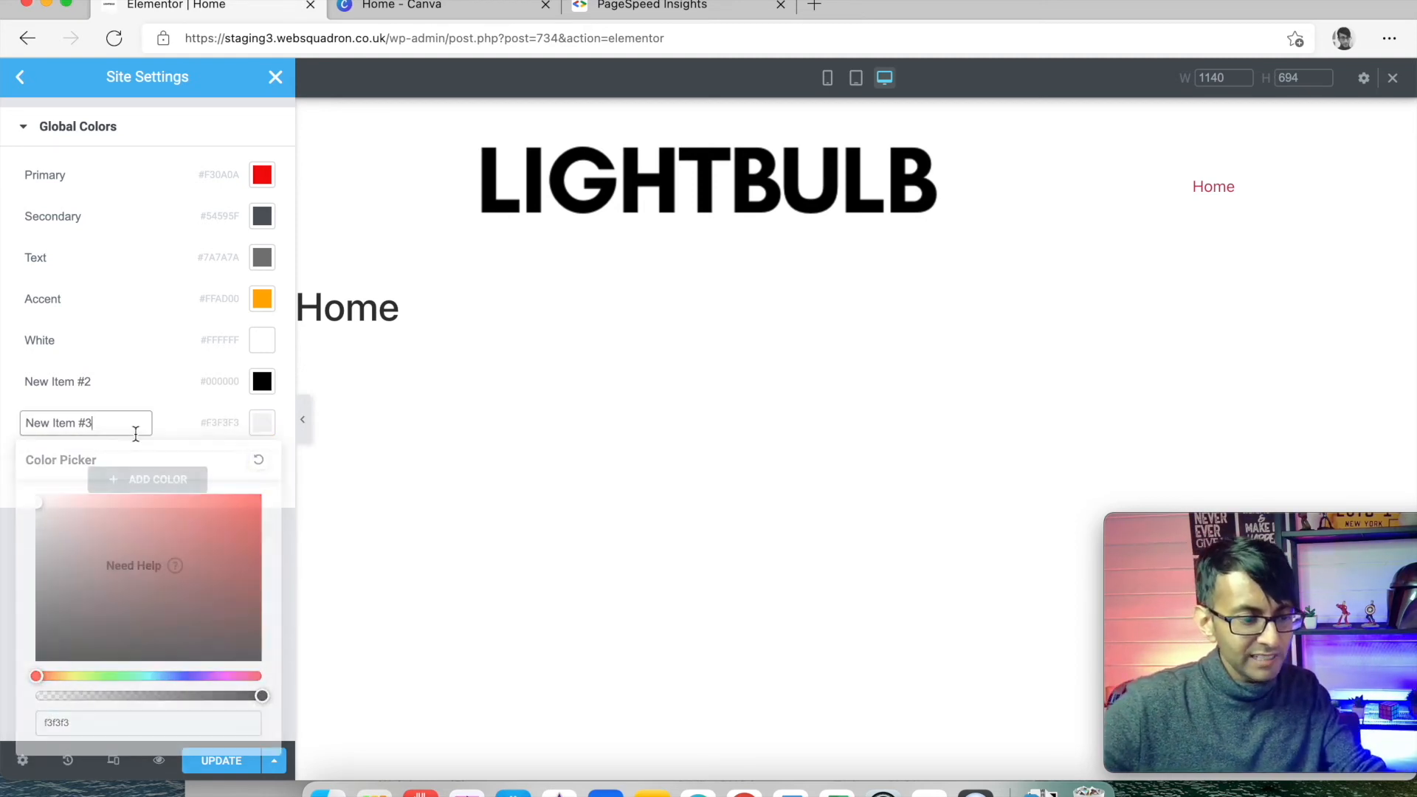
text(Light Grey)
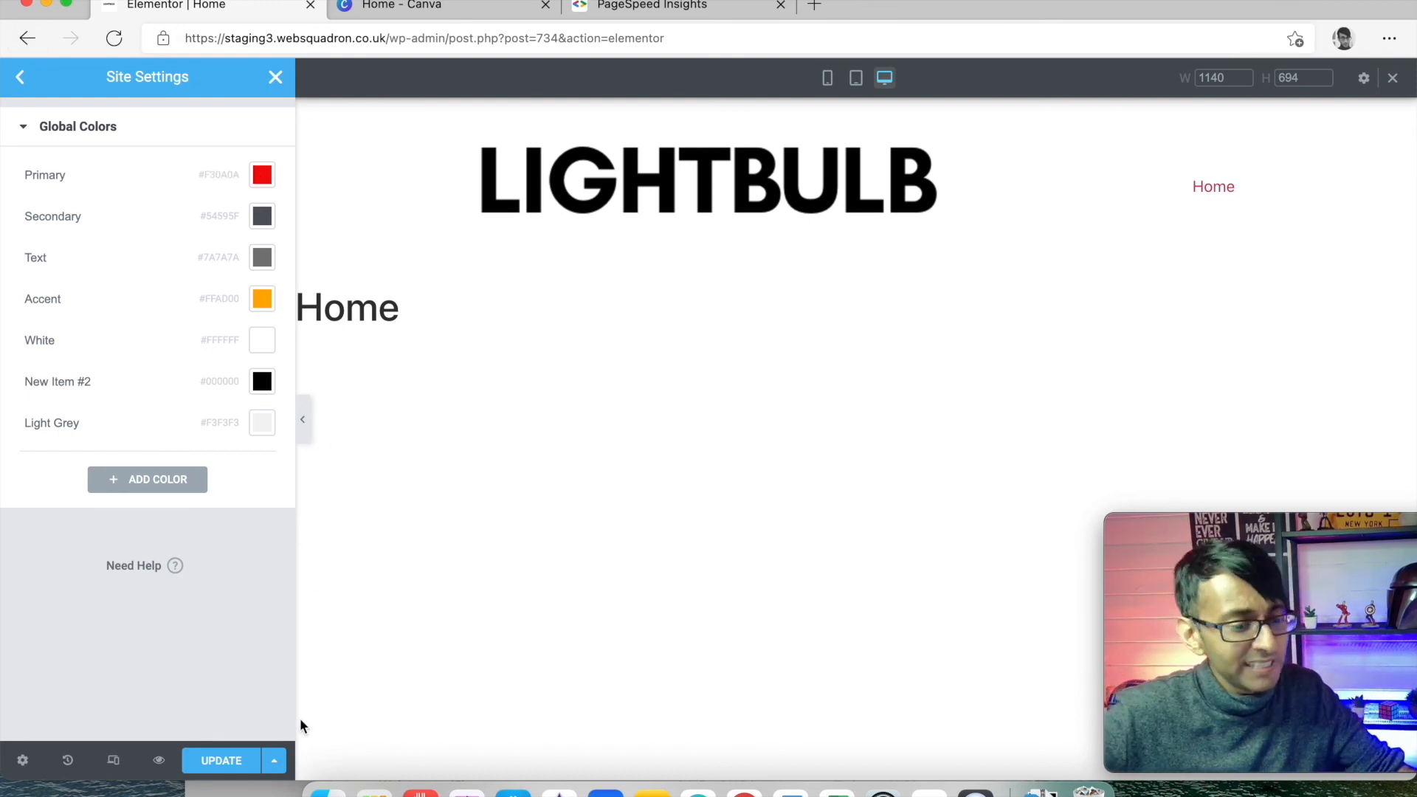
- Update to save the global colours and close Site Settings
click(220, 760)
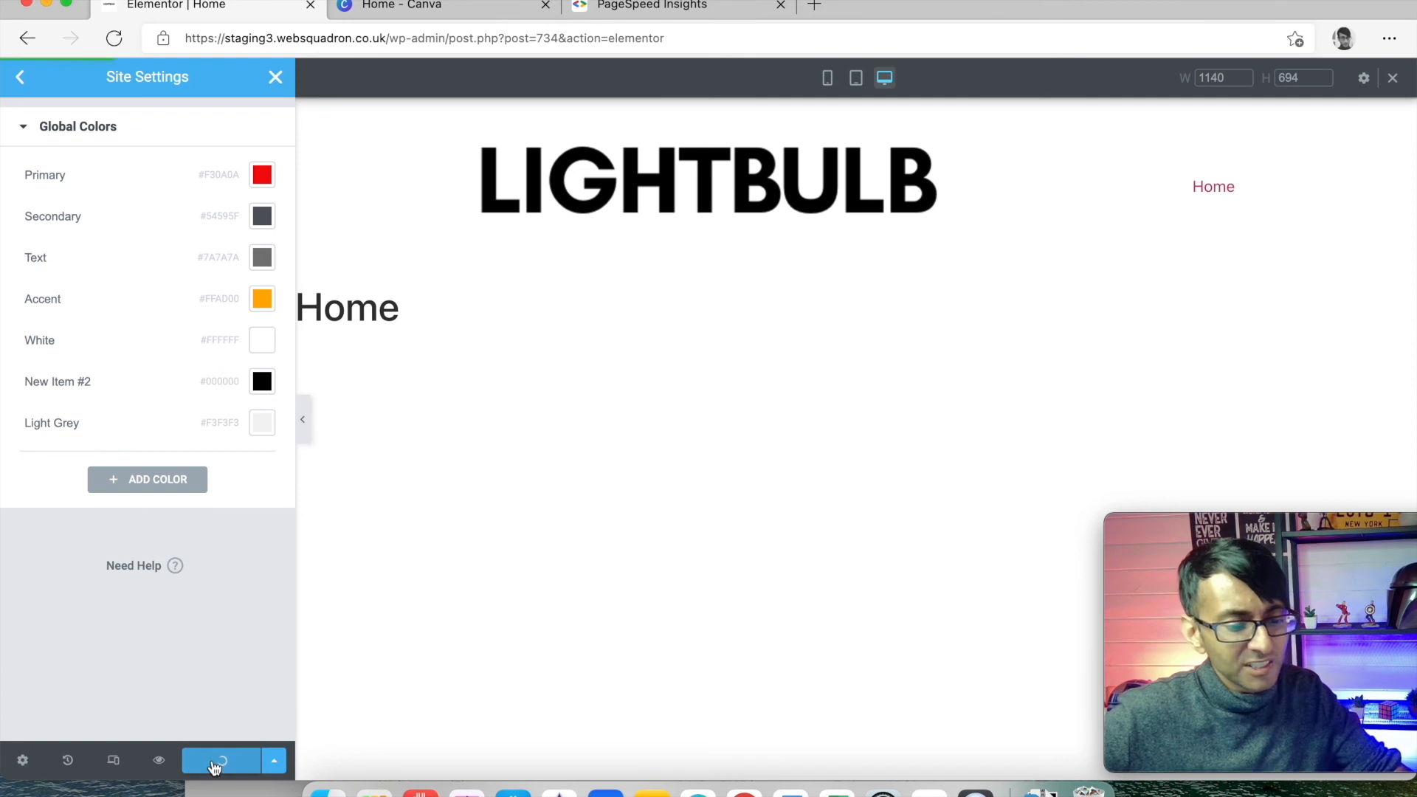
click(220, 760)
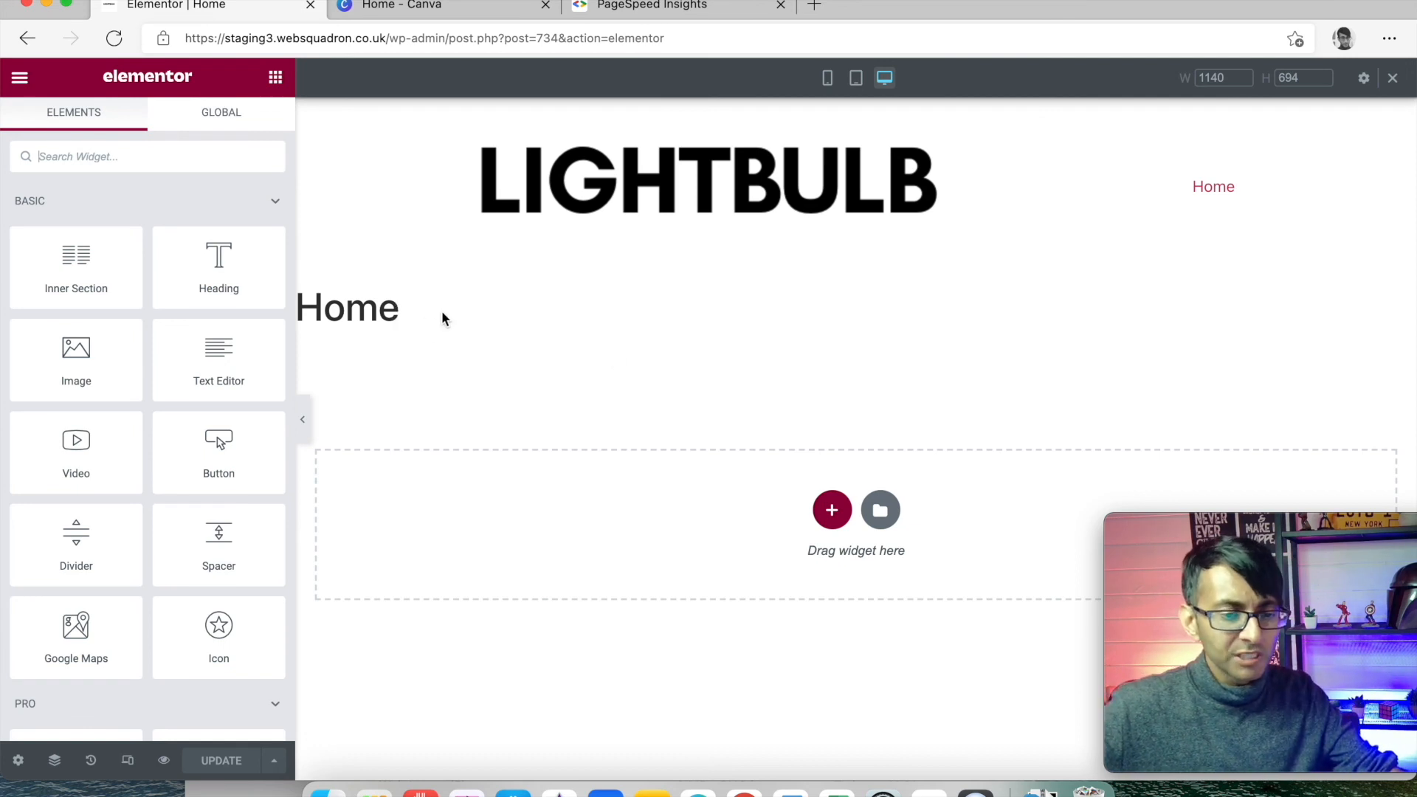
mouse_move(17, 760)
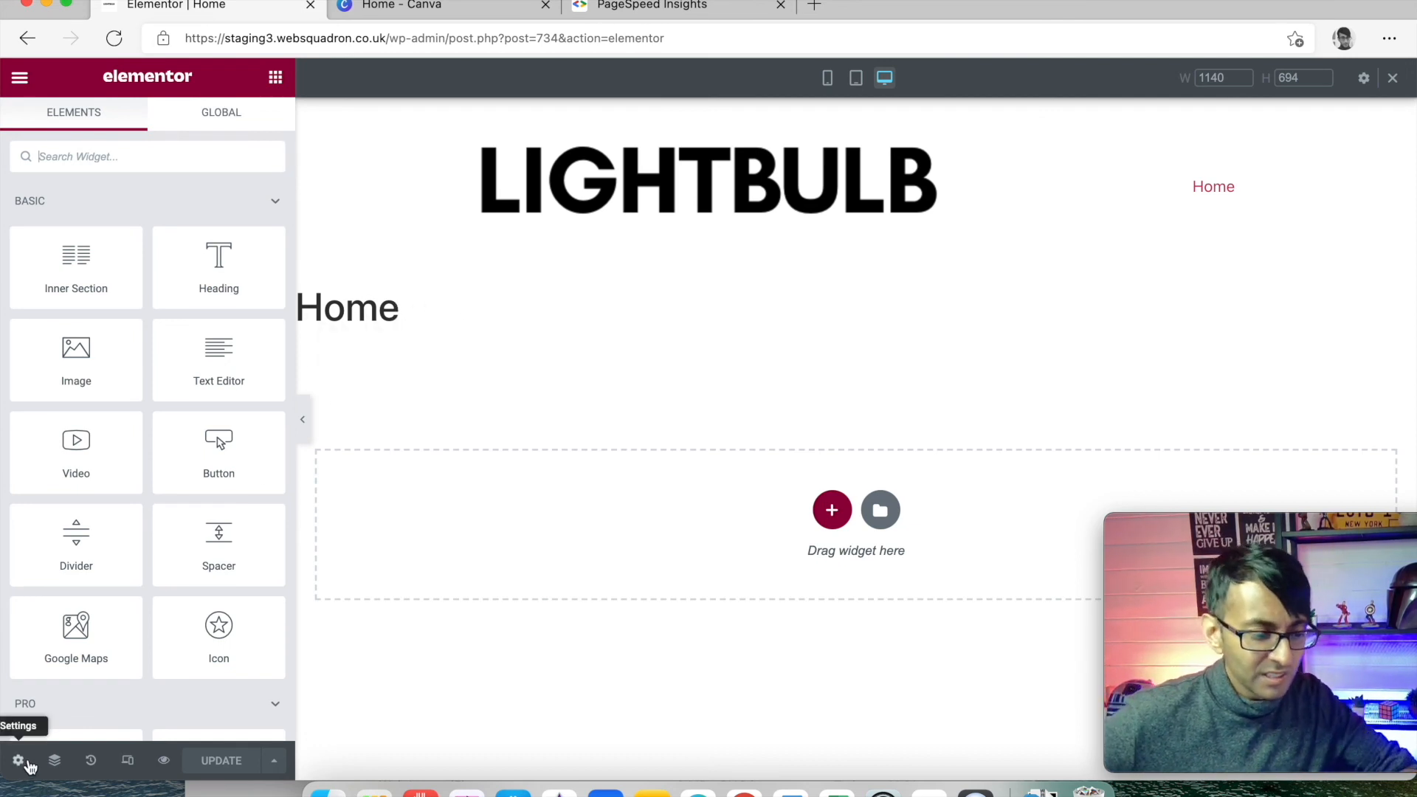
- In the page settings, turn on Hide Title so the Home title disappears from the canvas
click(16, 760)
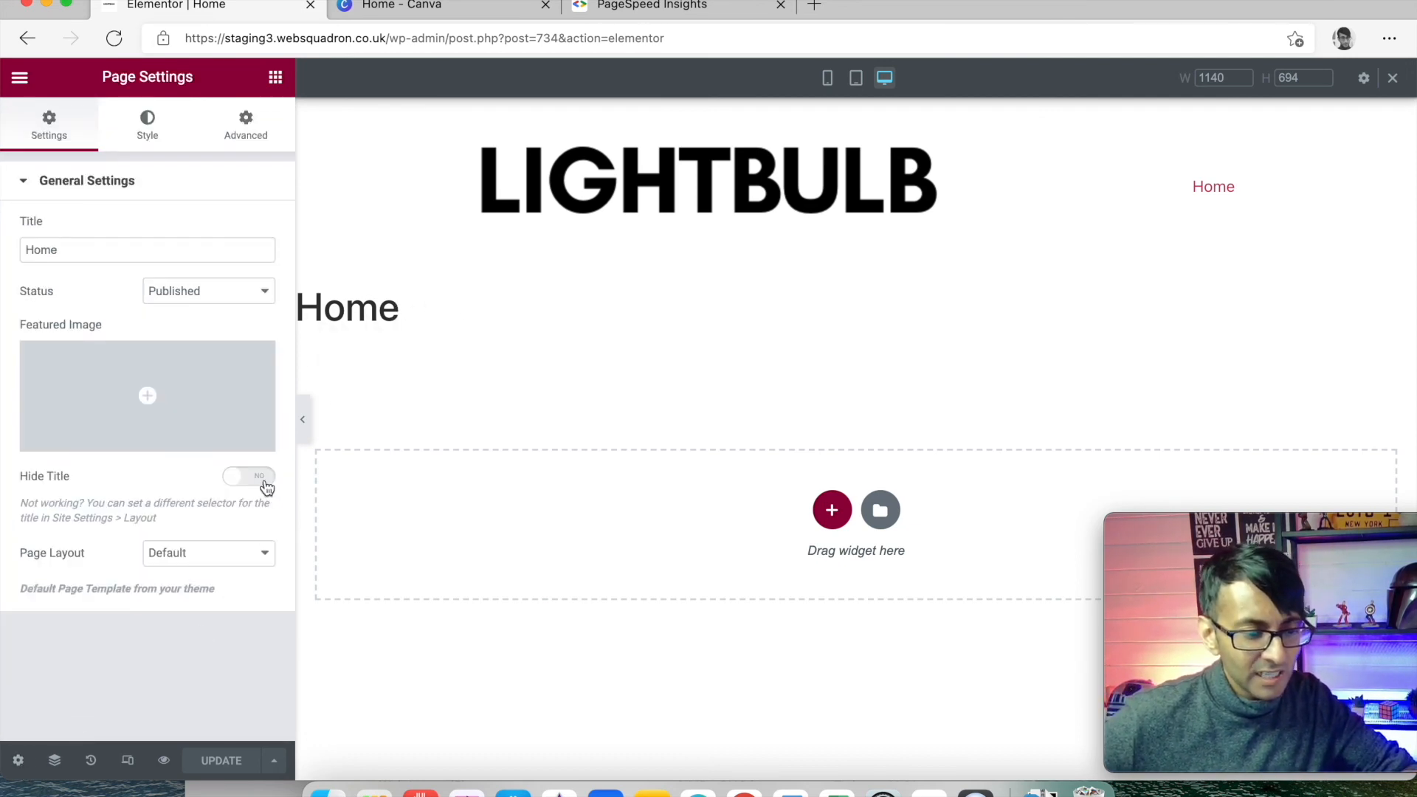
click(248, 477)
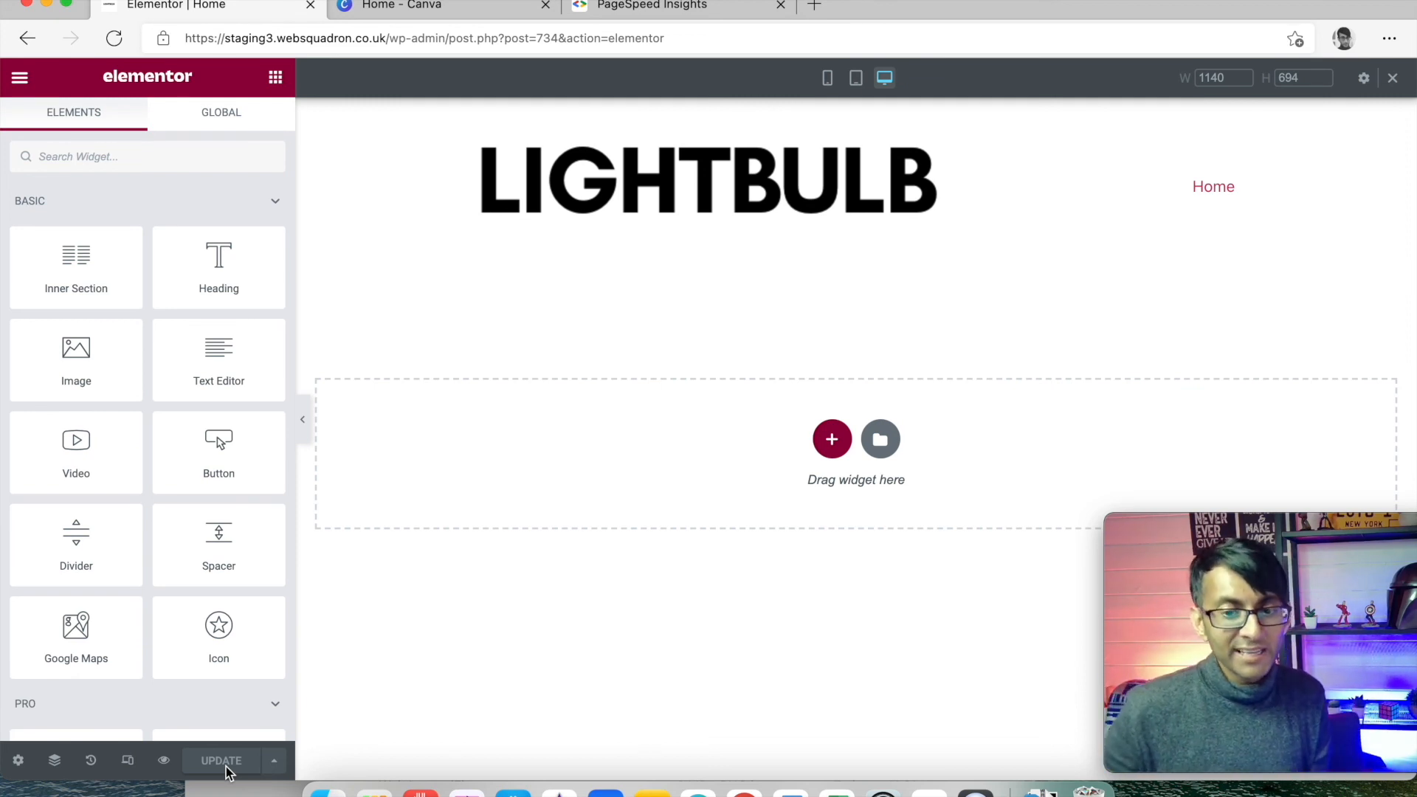
mouse_move(687, 263)
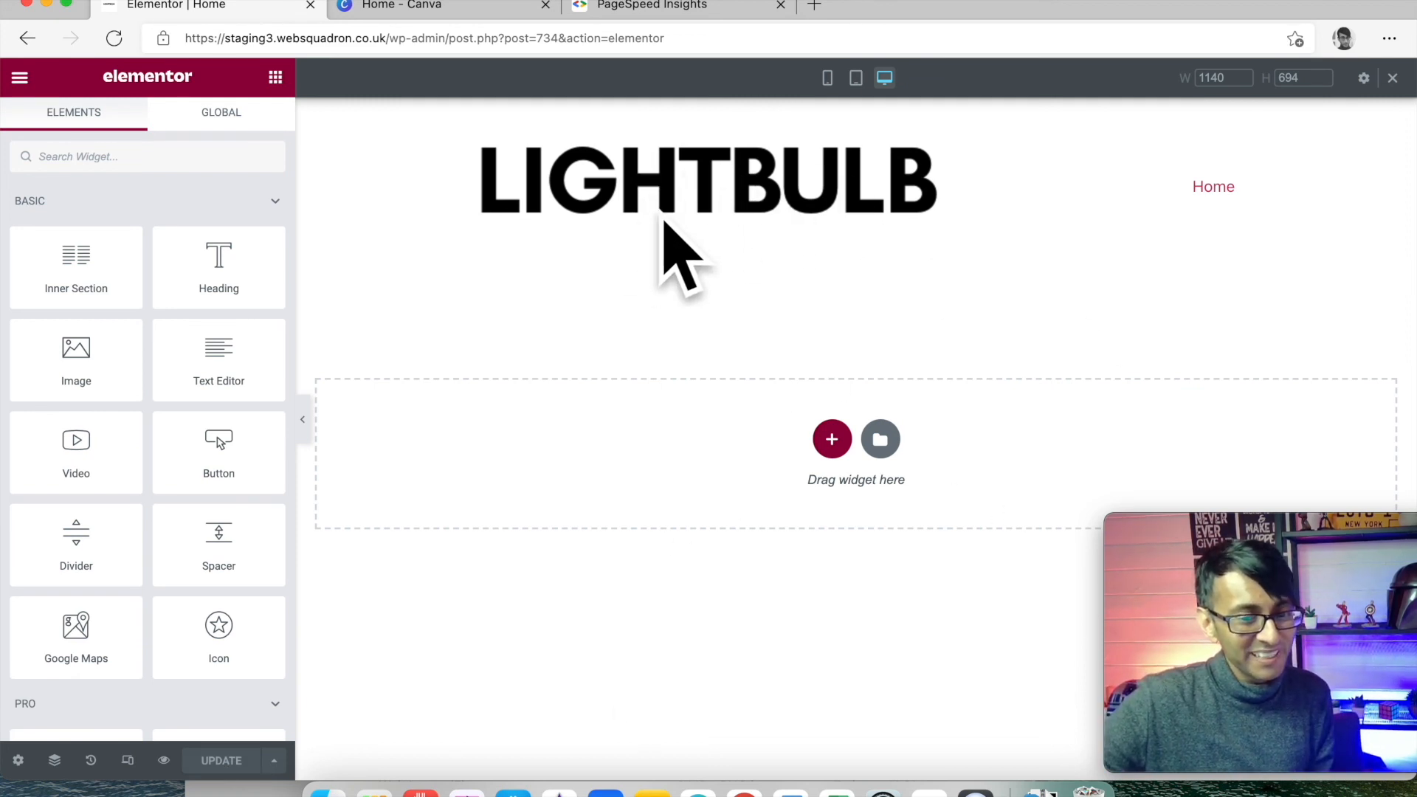